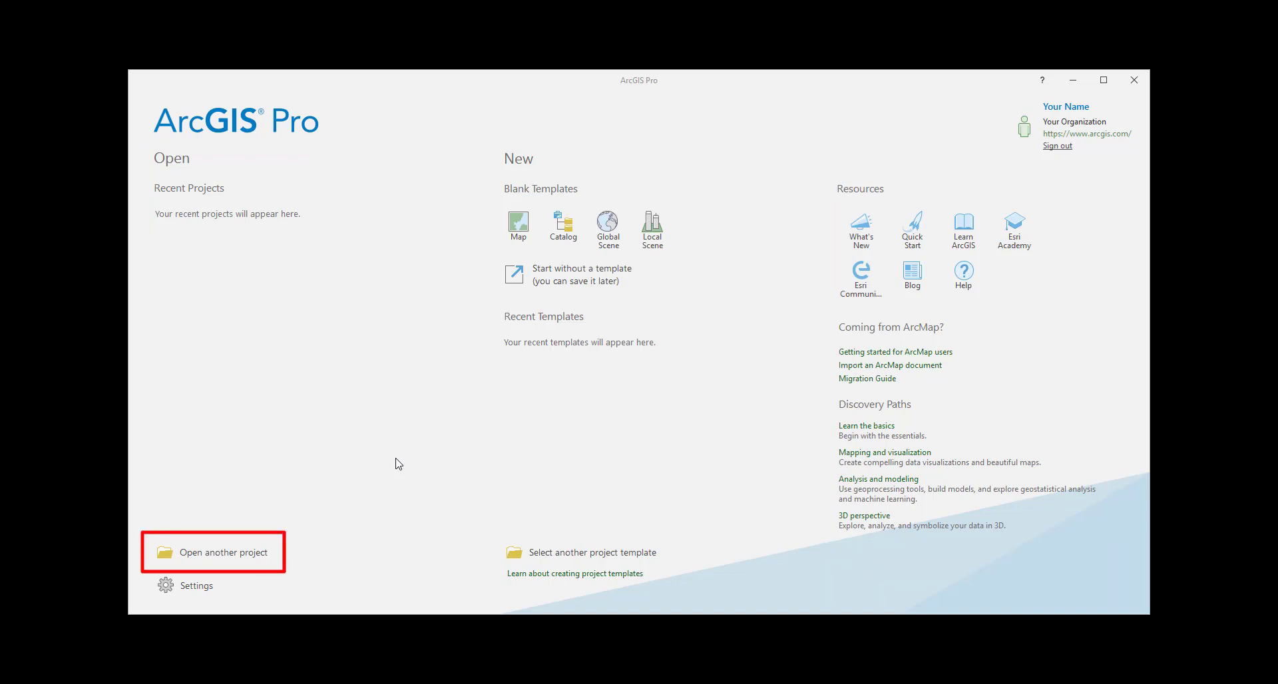
pyautogui.moveTo(376, 476)
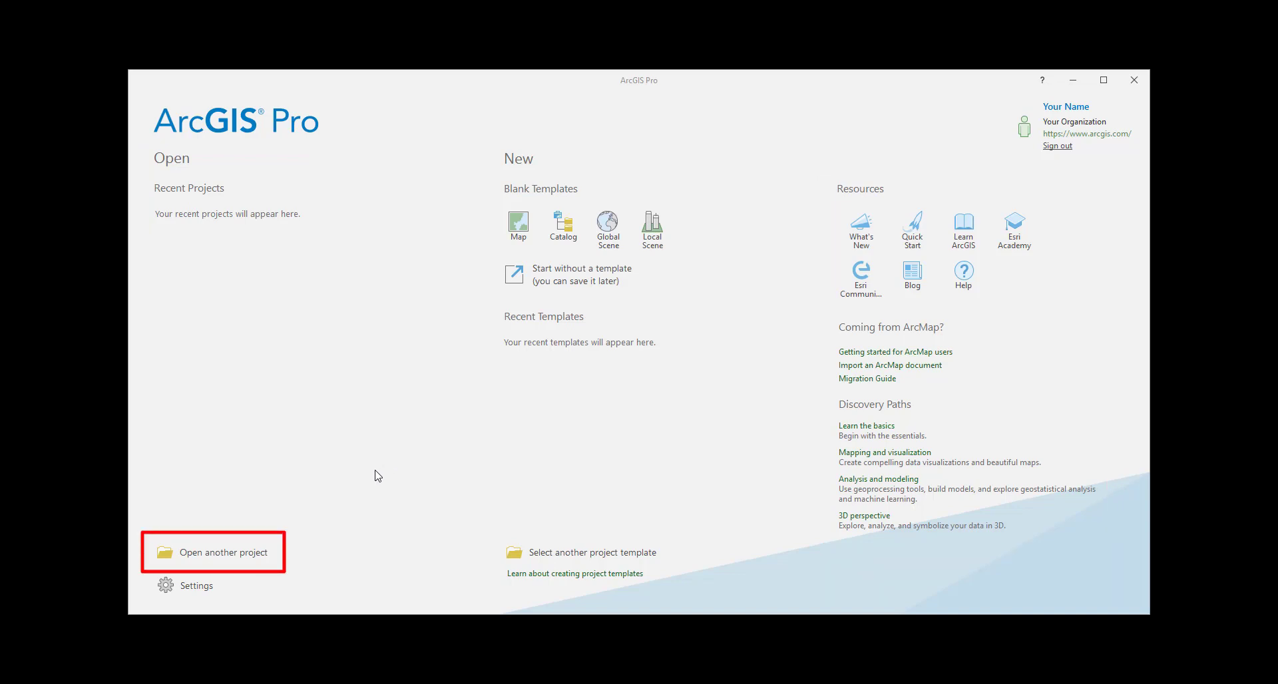
# Search ArcGIS Online for 'introducing arc' and open the Introducing ArcGIS Pro package.
pyautogui.click(218, 552)
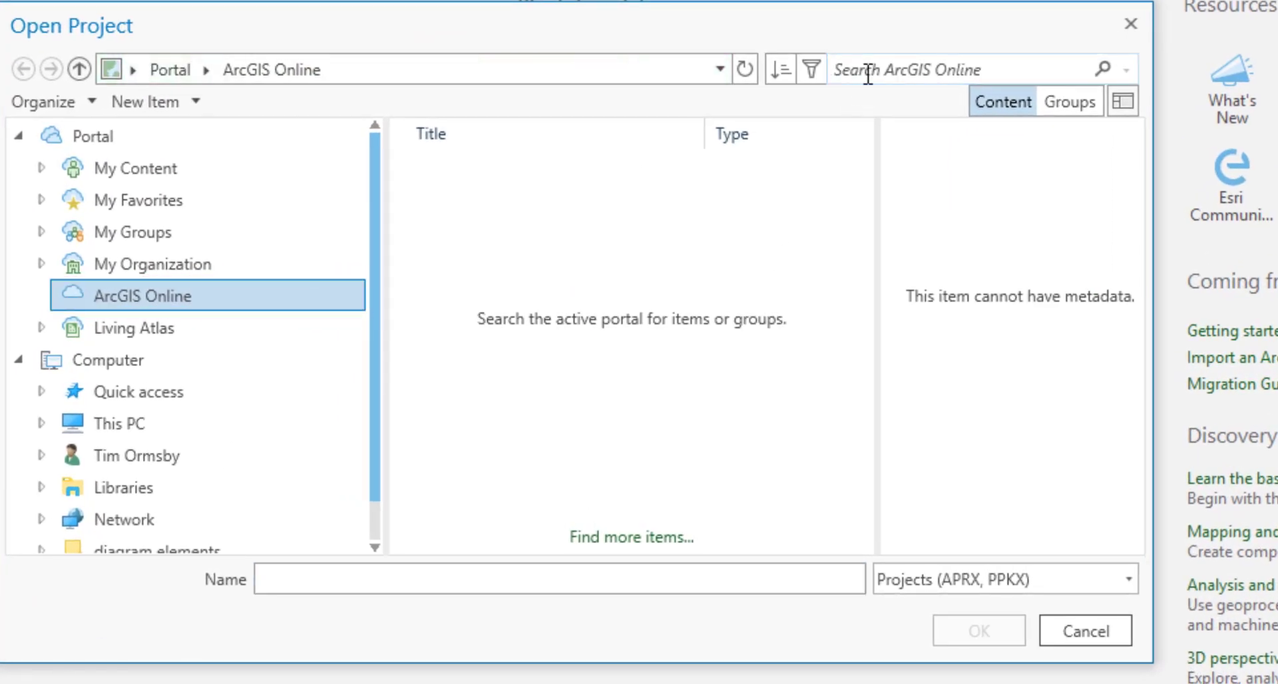
pyautogui.write('introduc')
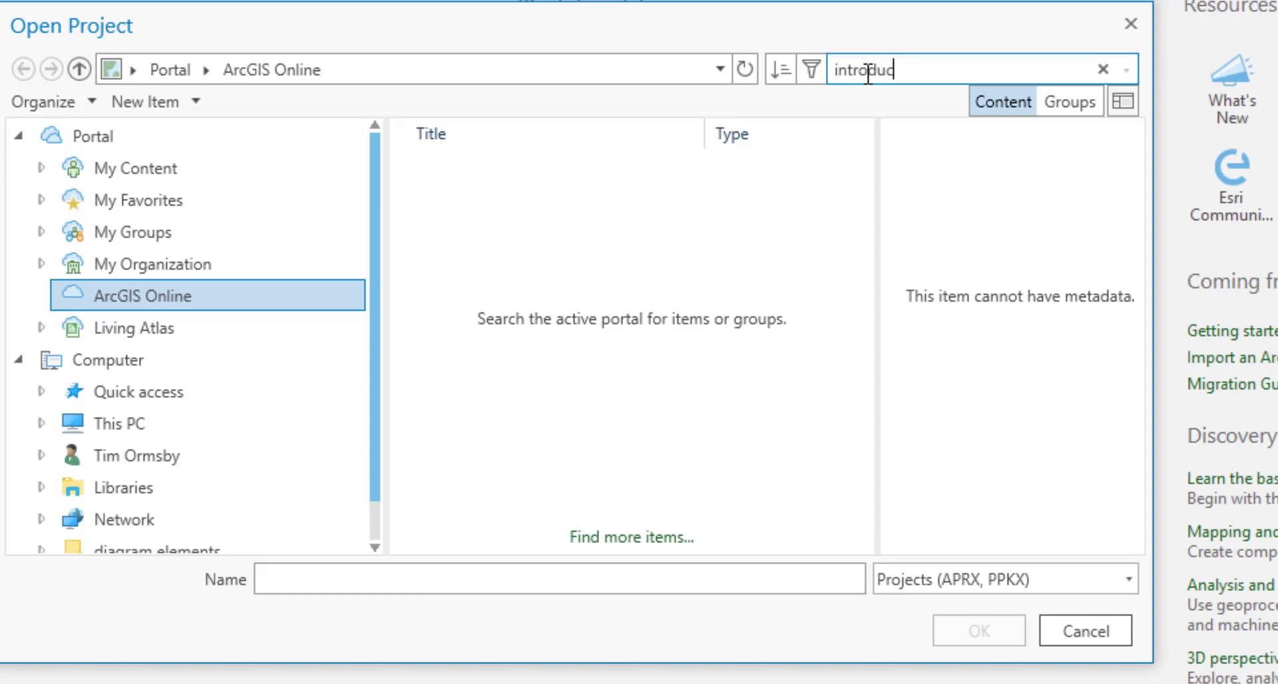
pyautogui.write('ing arcgis pro tut')
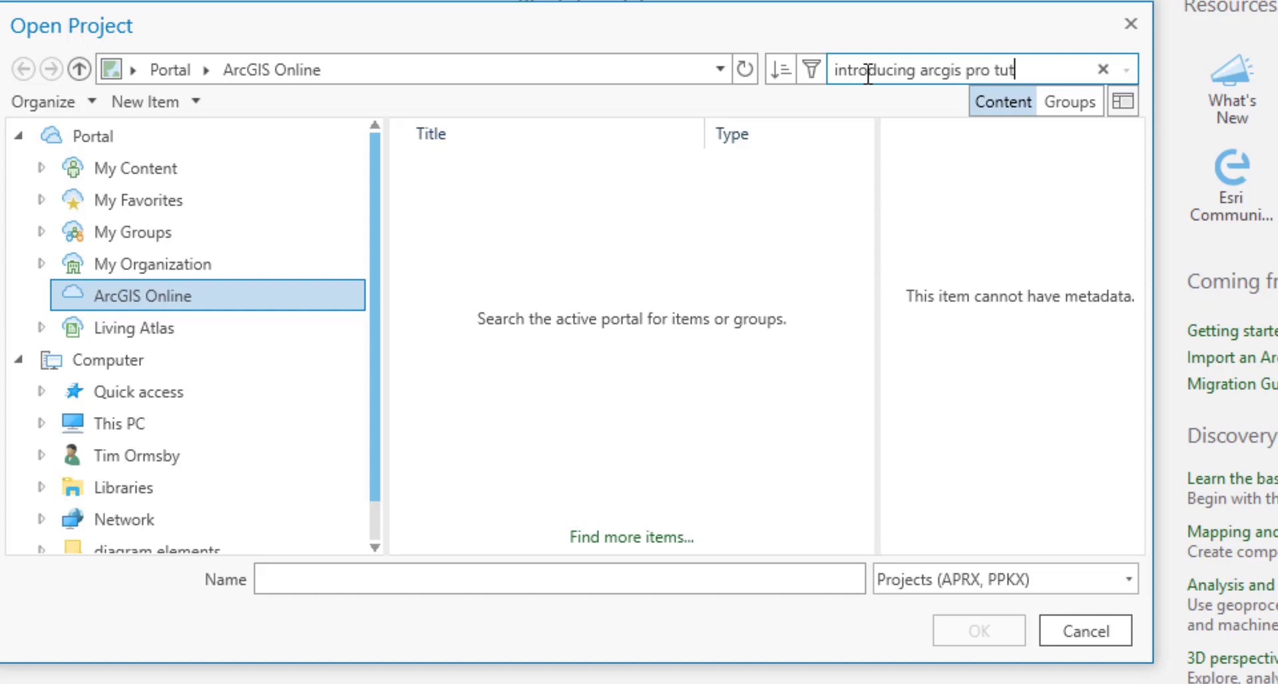
pyautogui.press('Return')
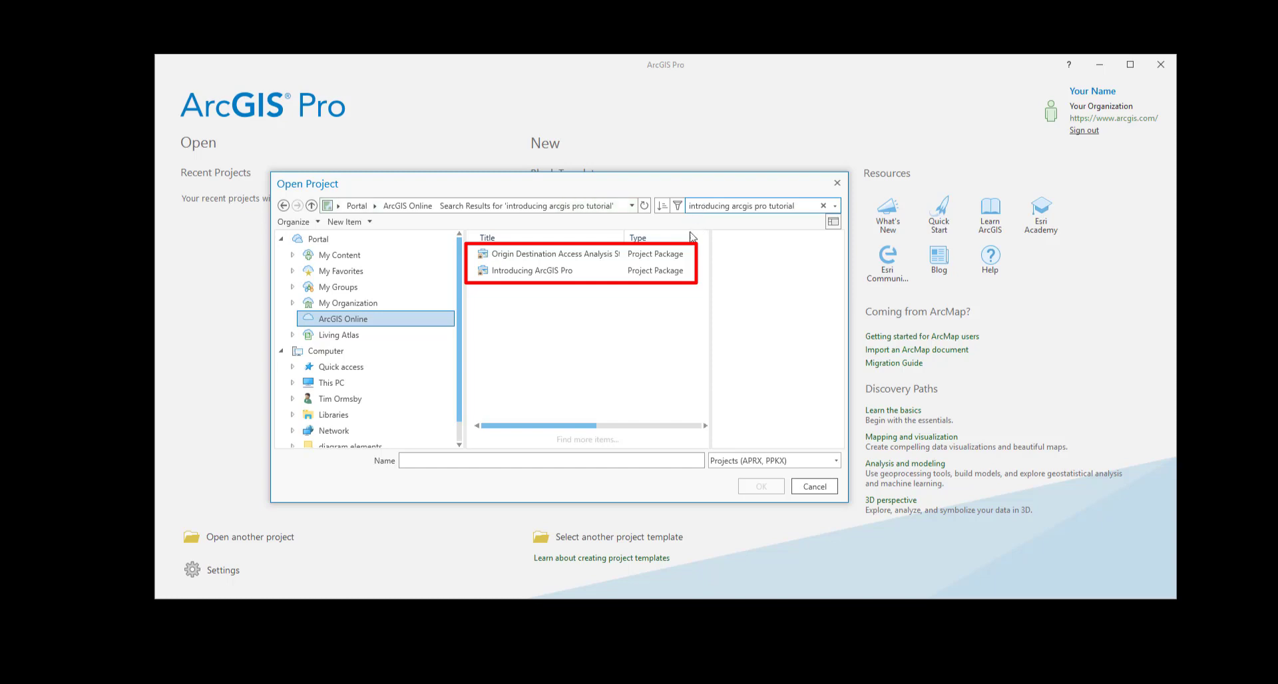
pyautogui.click(533, 270)
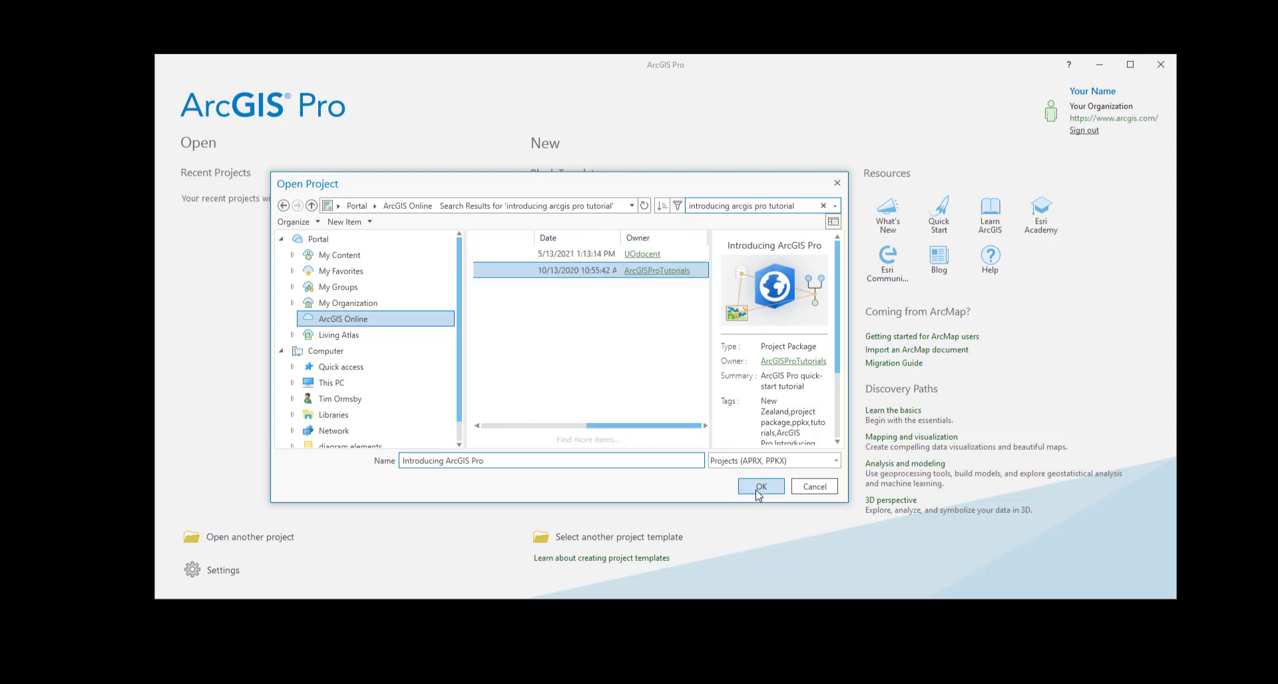
pyautogui.click(760, 486)
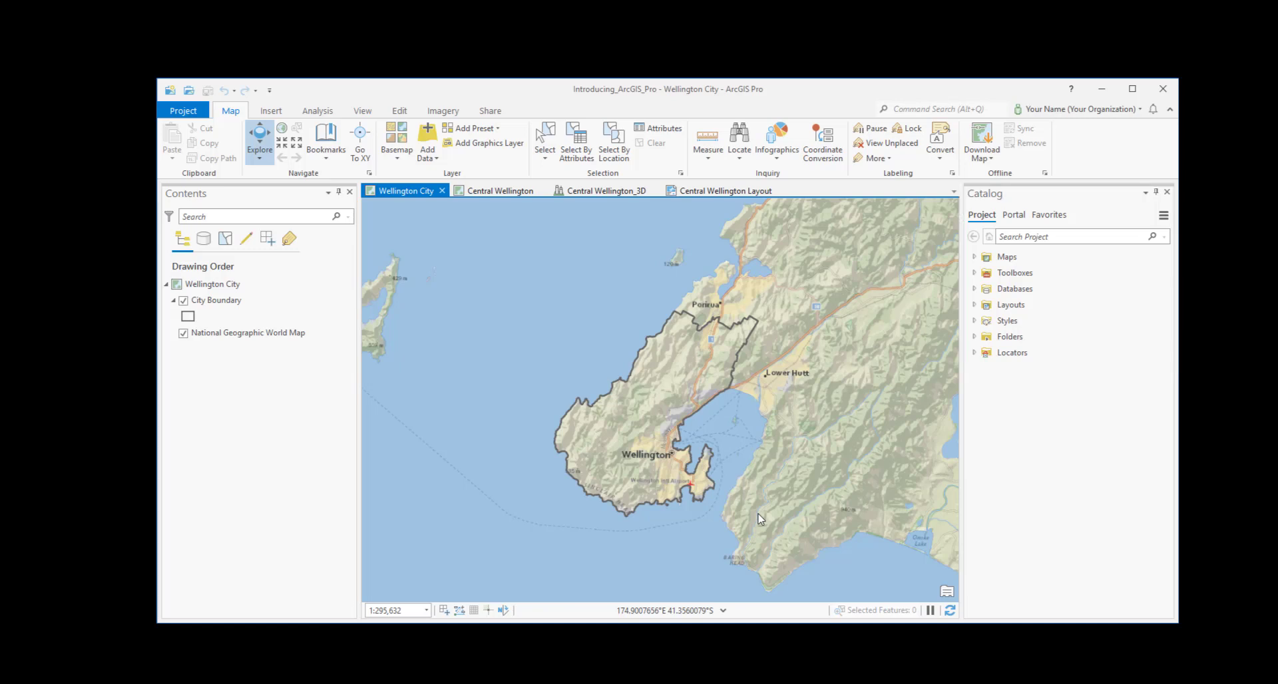
pyautogui.moveTo(446, 234)
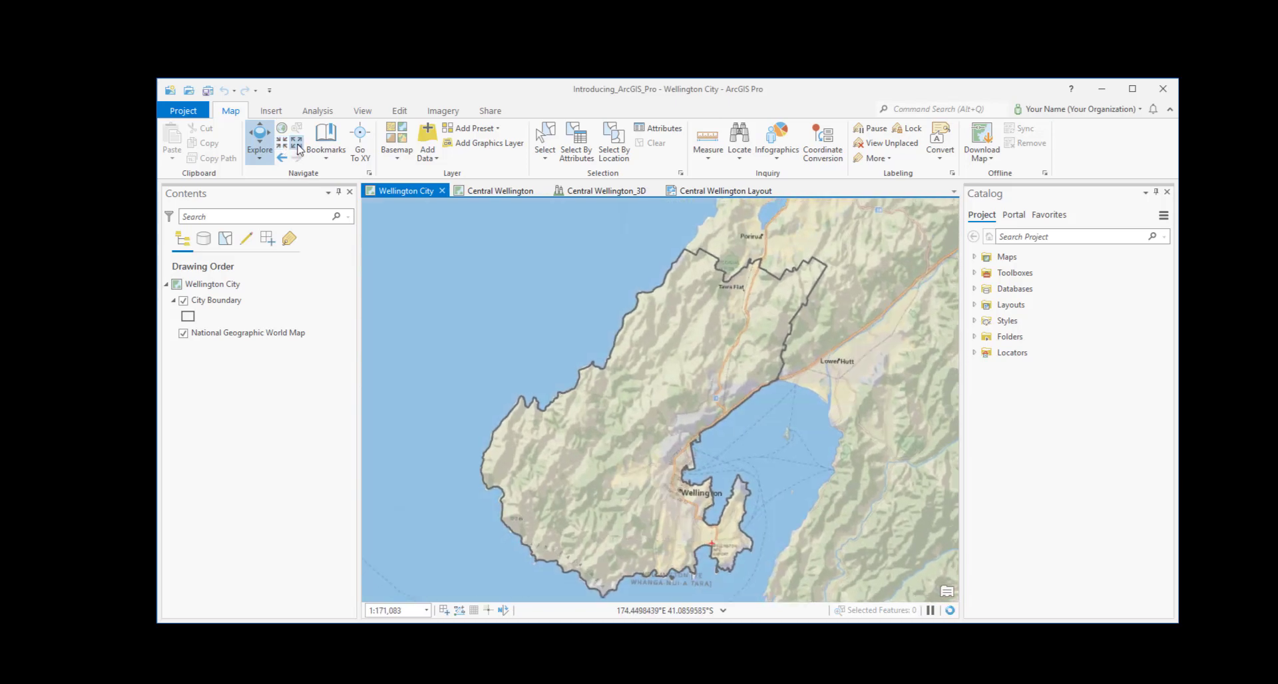
# Zoom out, pan north toward New Plymouth, then return via the Wellington bookmark.
pyautogui.scroll(-3)
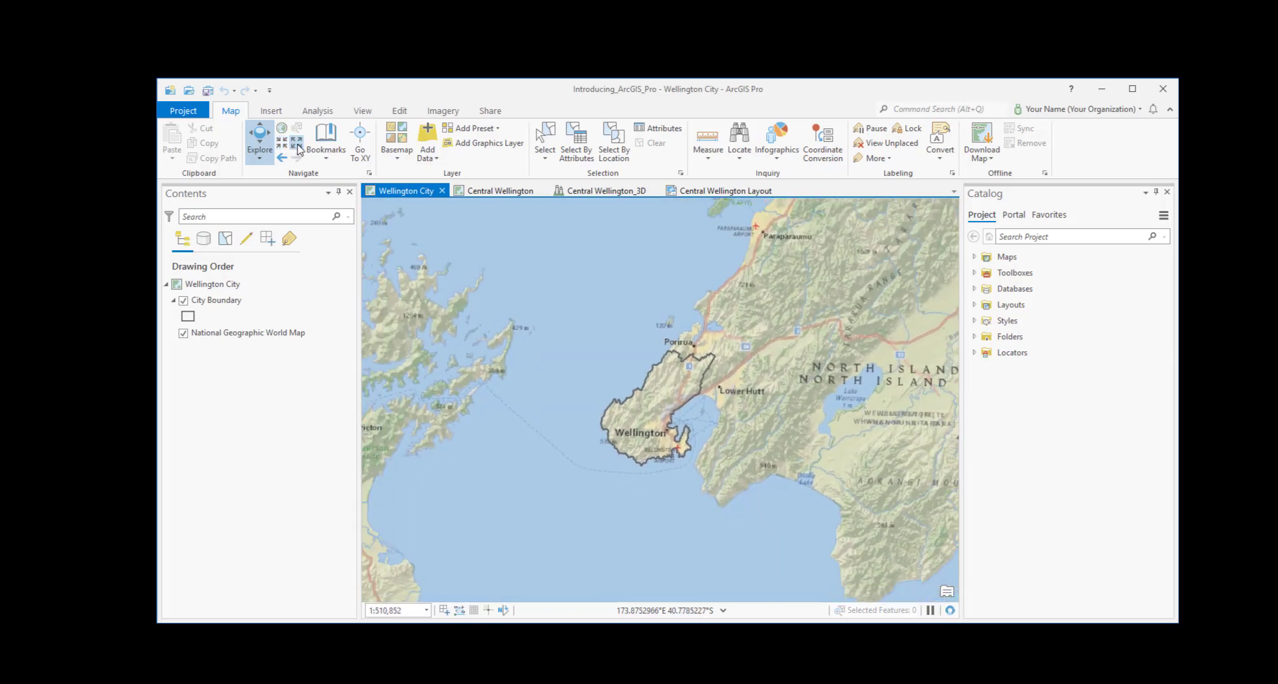
pyautogui.scroll(-3)
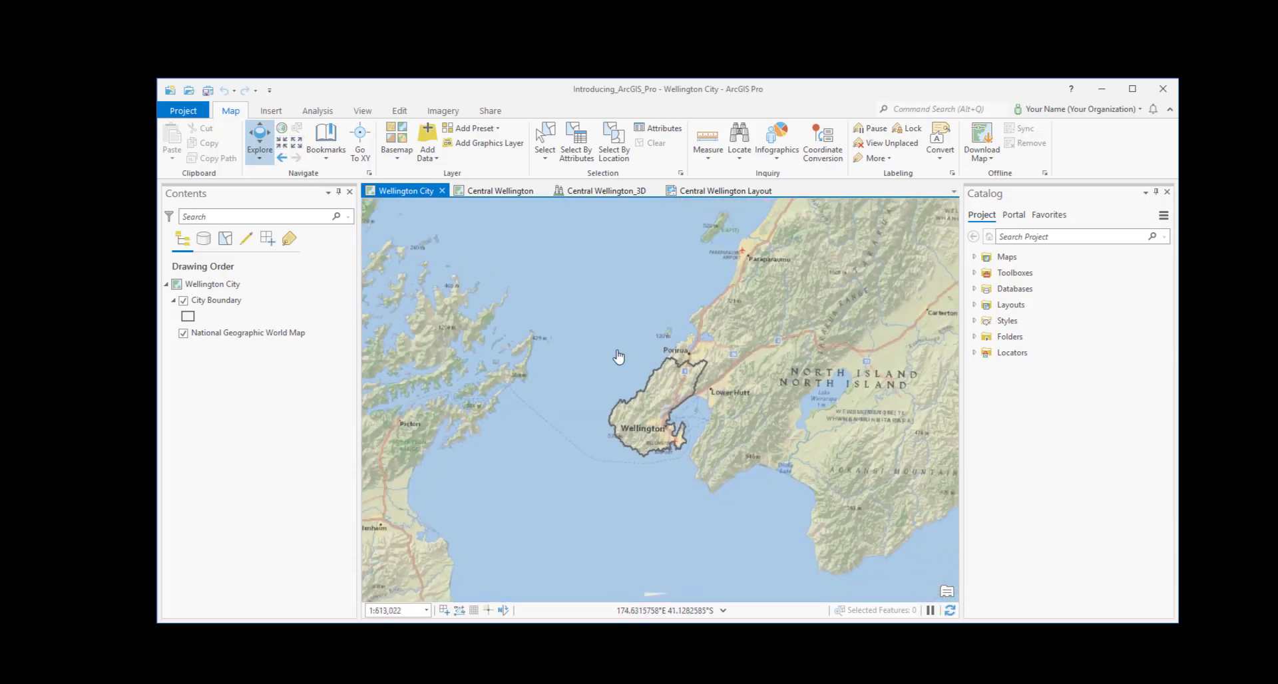
pyautogui.moveTo(619, 355); pyautogui.dragTo(859, 385)
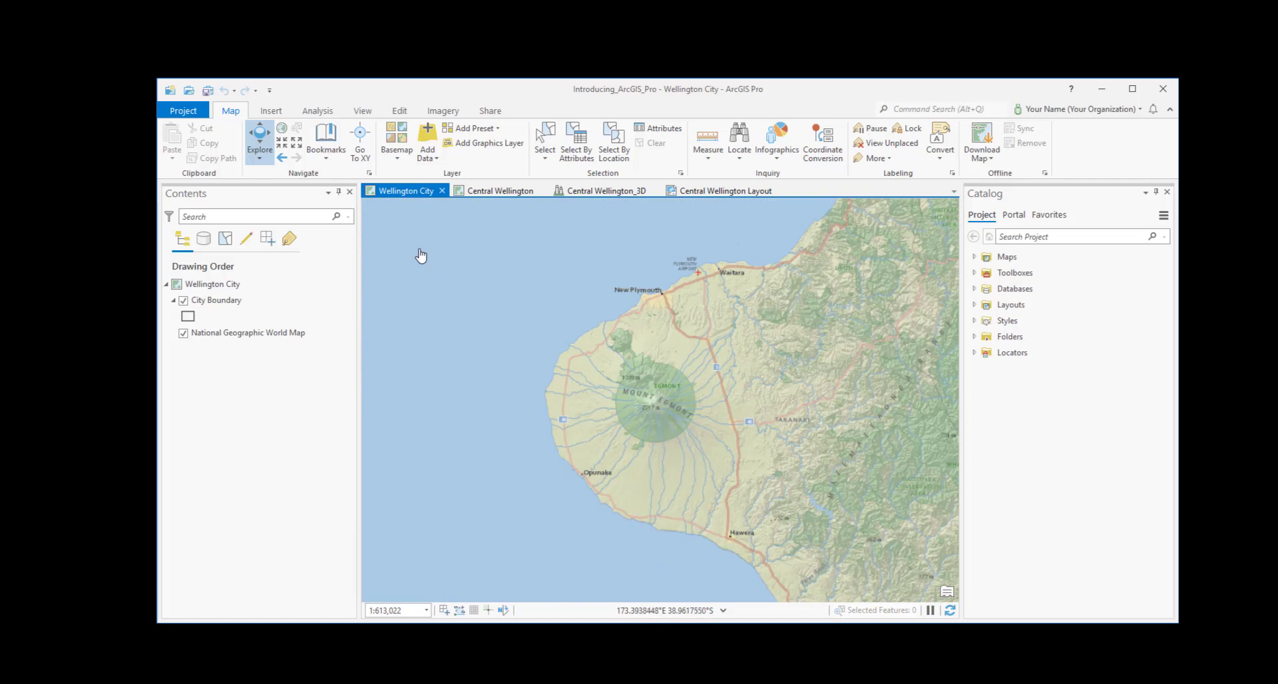
pyautogui.click(325, 138)
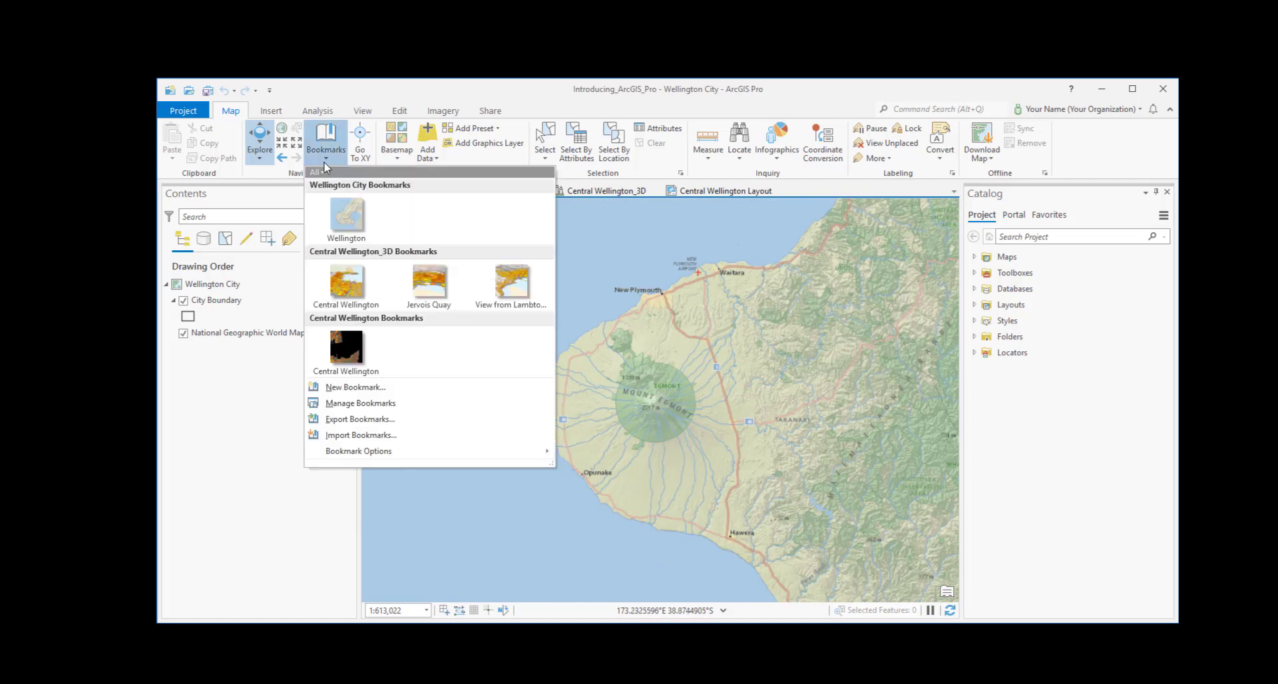
pyautogui.moveTo(346, 216)
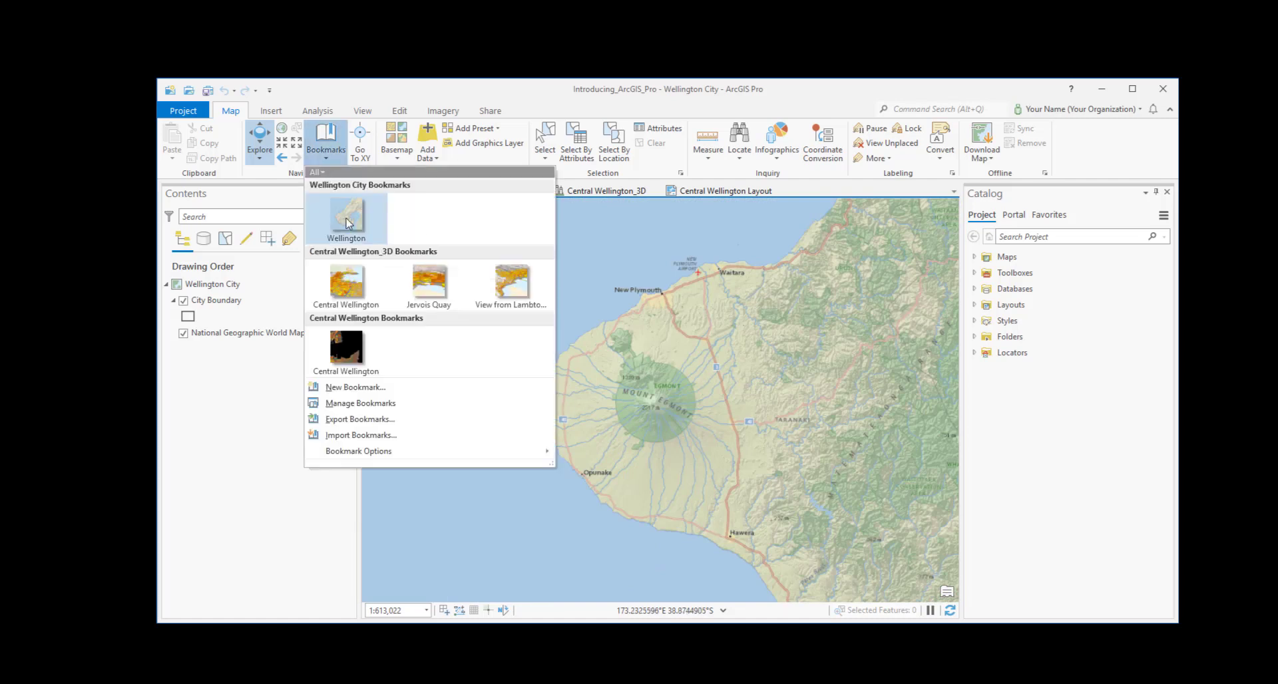
pyautogui.click(346, 217)
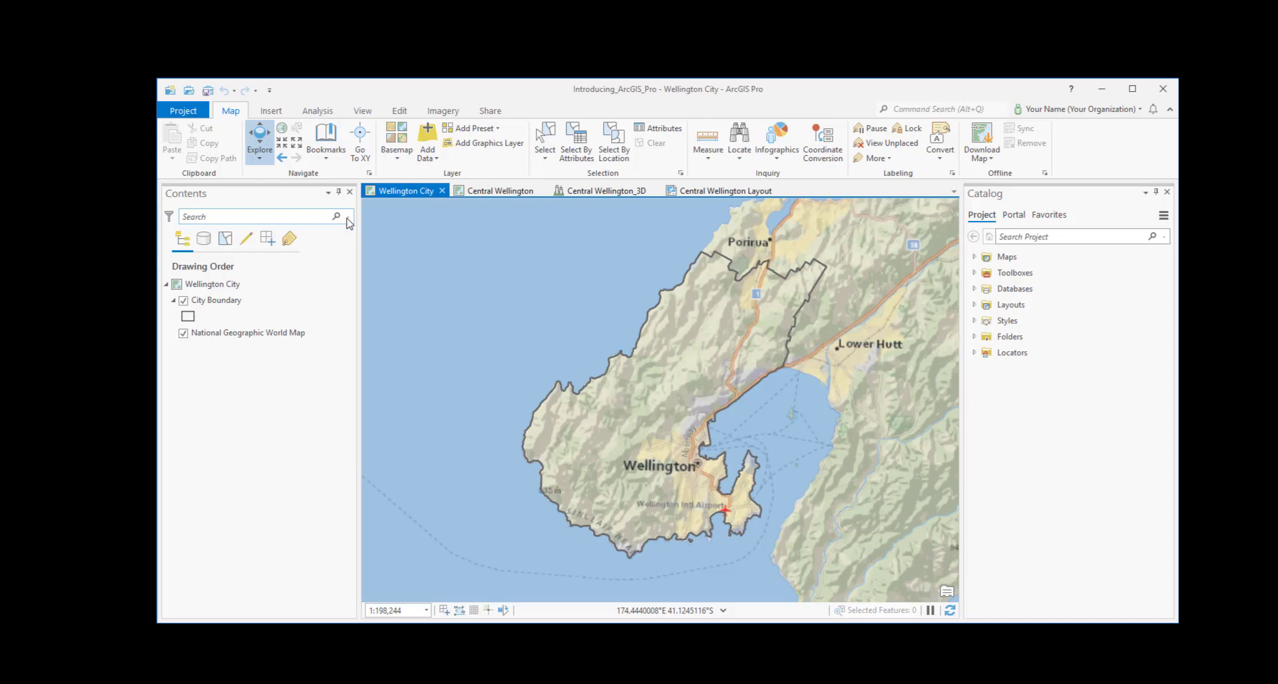
pyautogui.moveTo(666, 448)
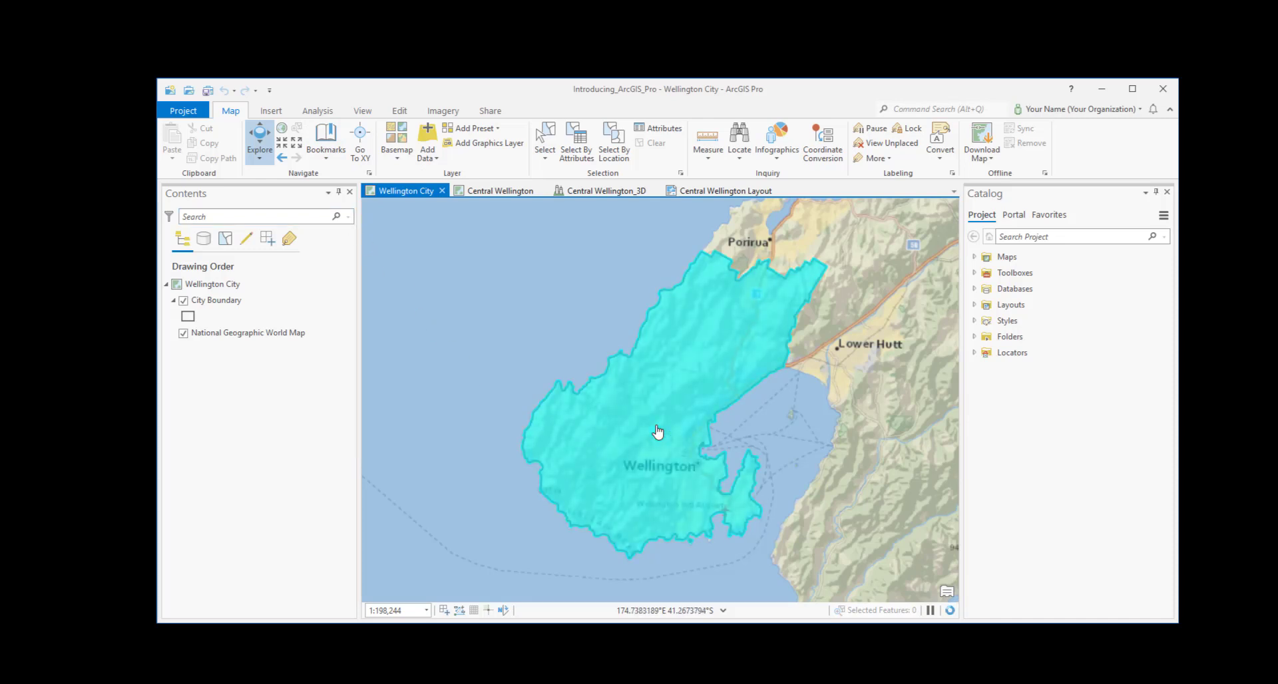
# Show the Wellington City boundary pop-up with its 2013 population of 190,959.
pyautogui.click(658, 432)
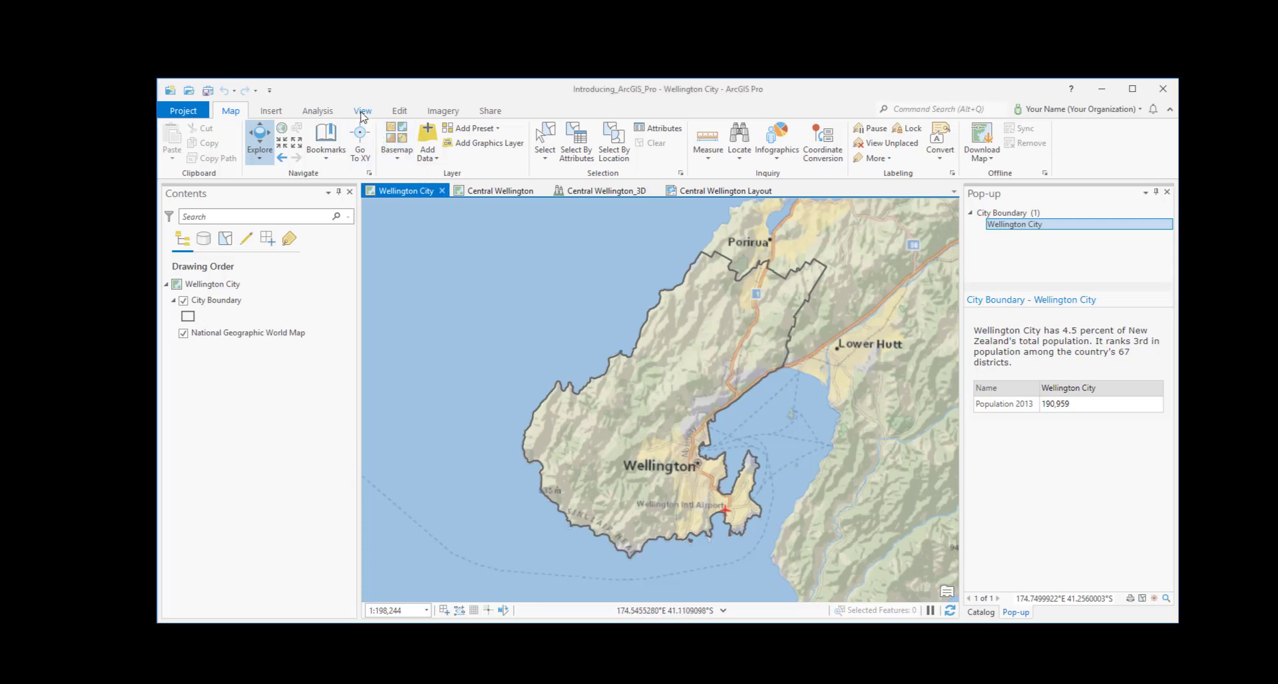
# Reset panes to the default mapping layout, restoring Contents and Catalog.
pyautogui.click(362, 110)
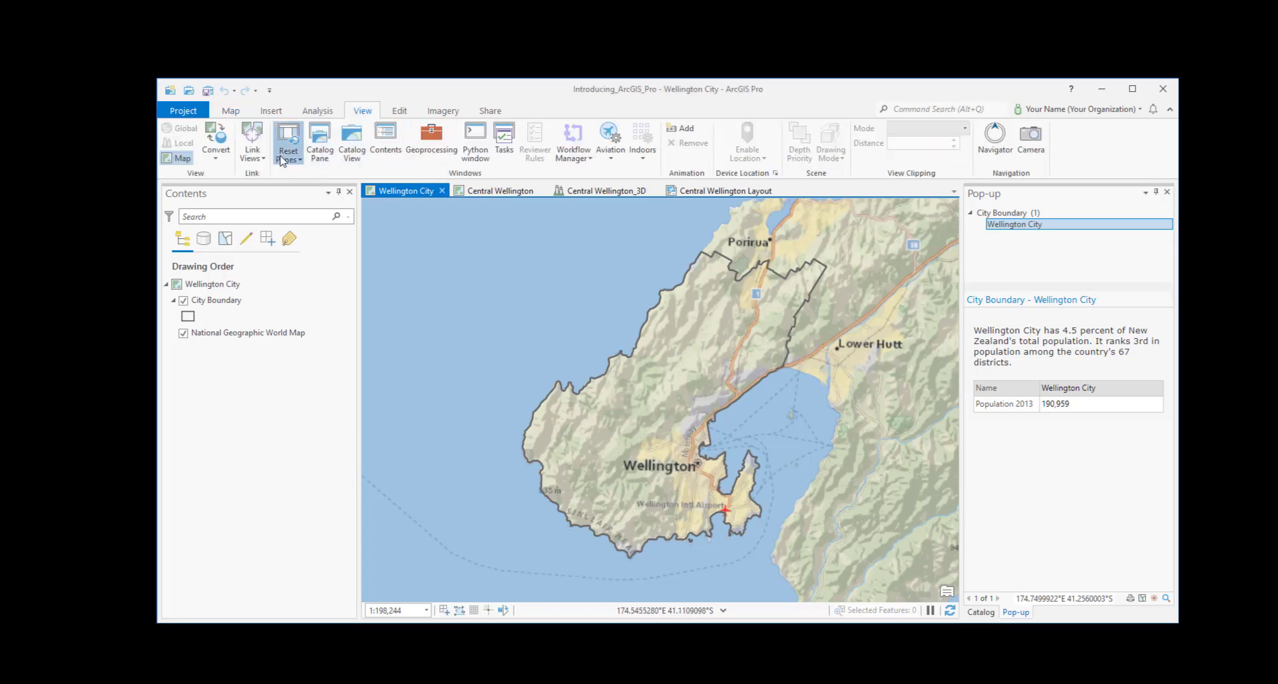
pyautogui.click(288, 138)
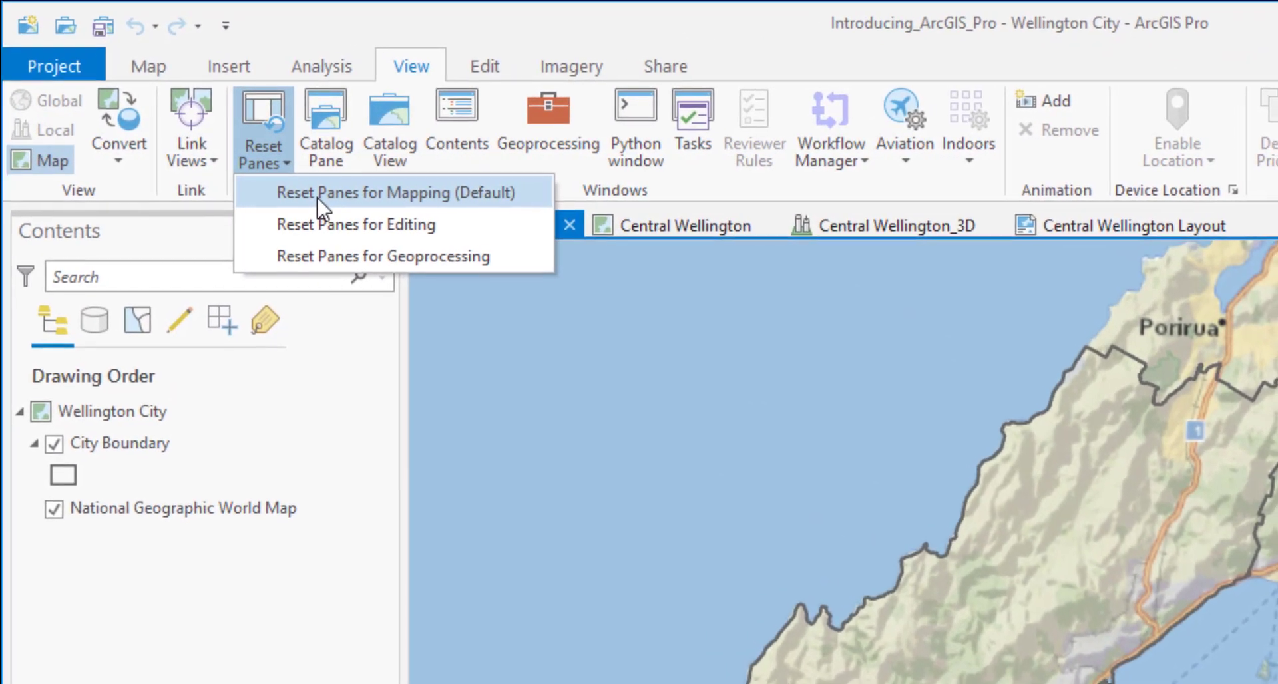
pyautogui.click(394, 192)
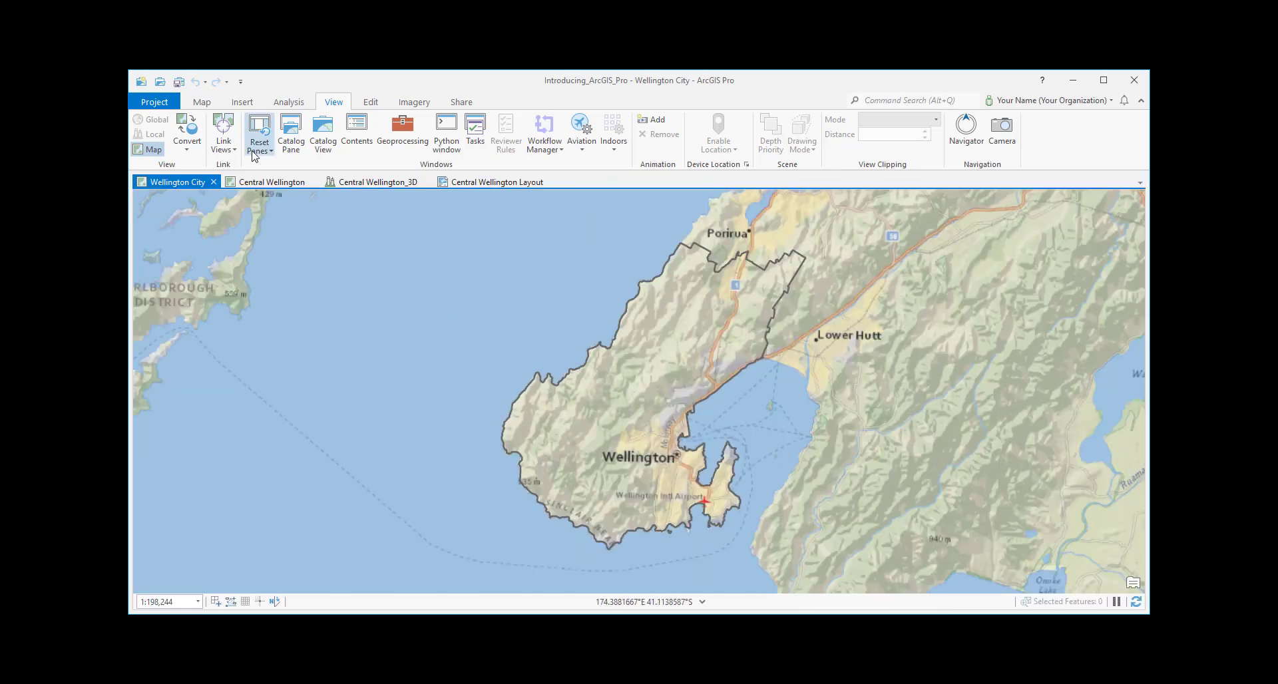
pyautogui.click(258, 131)
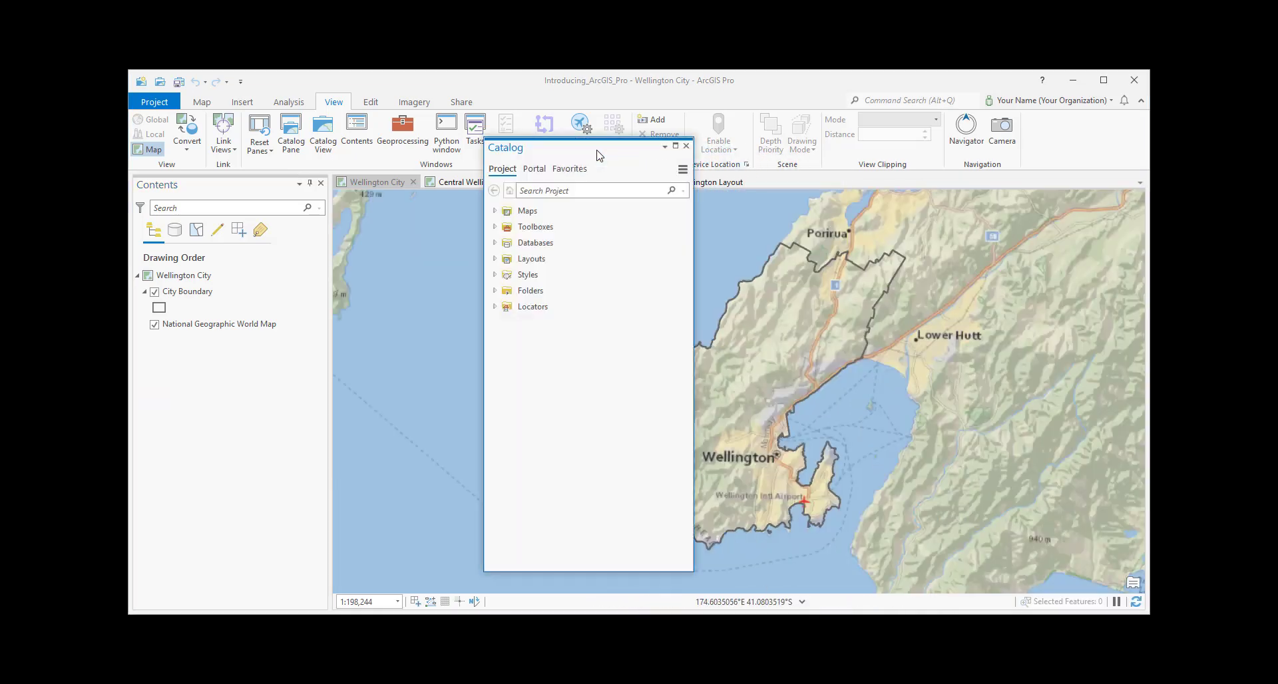
# Dock Catalog with Contents, toggle its Auto Hide pin, and bring Catalog back beside the map.
pyautogui.moveTo(588, 148); pyautogui.dragTo(239, 199)
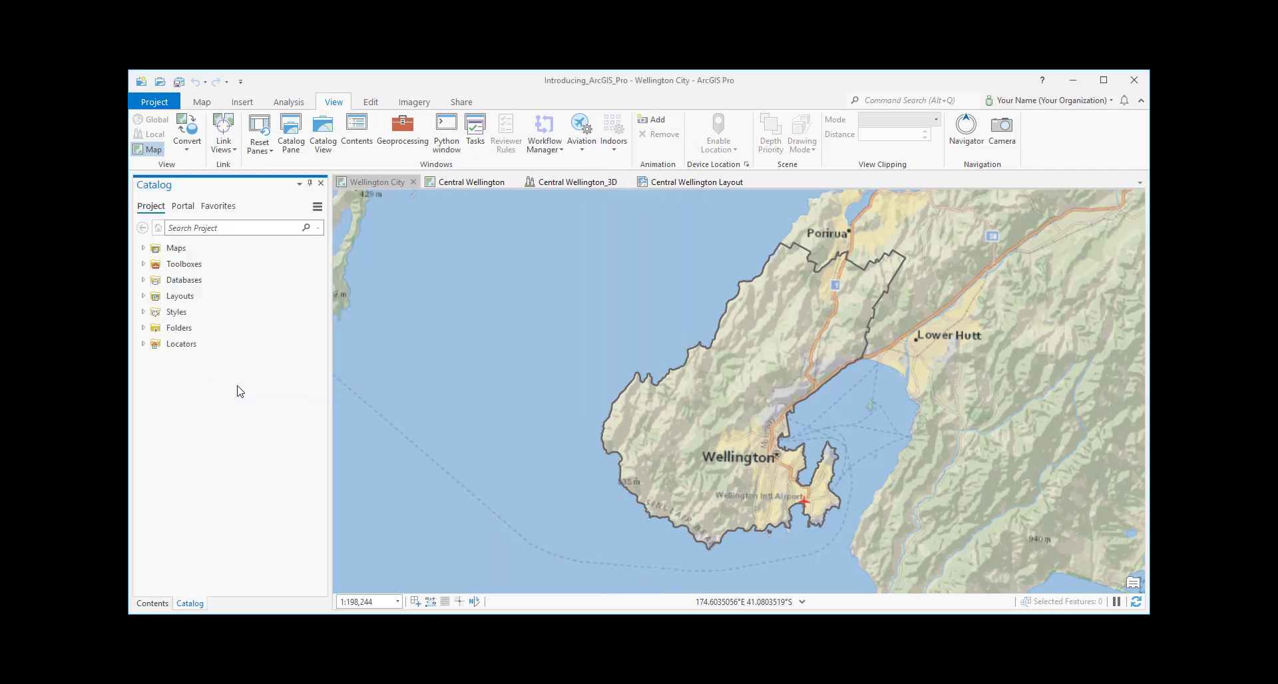
pyautogui.click(152, 603)
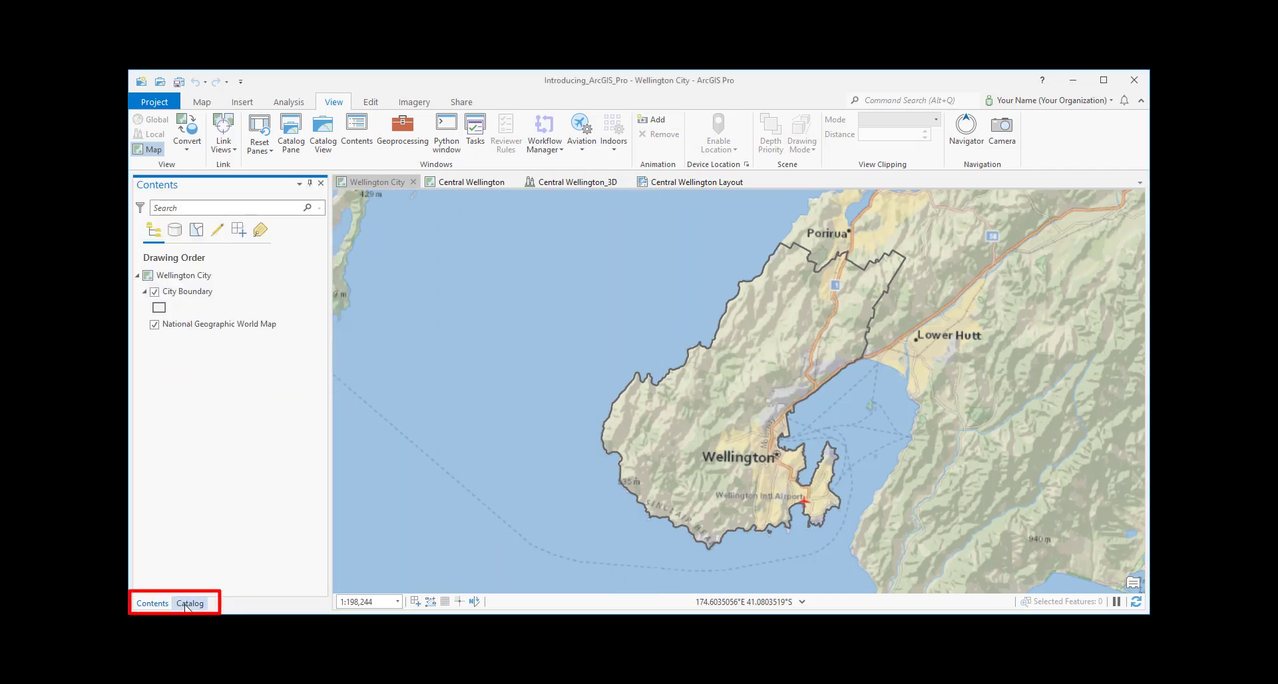
pyautogui.click(191, 603)
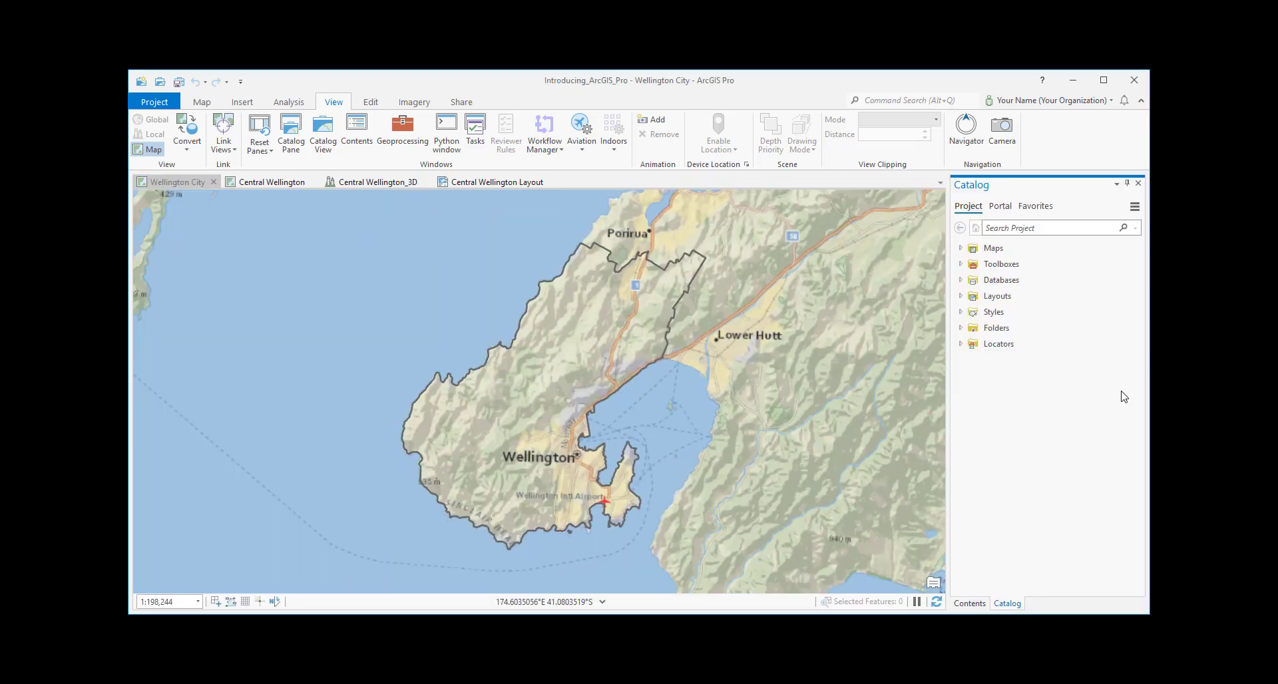
pyautogui.click(970, 604)
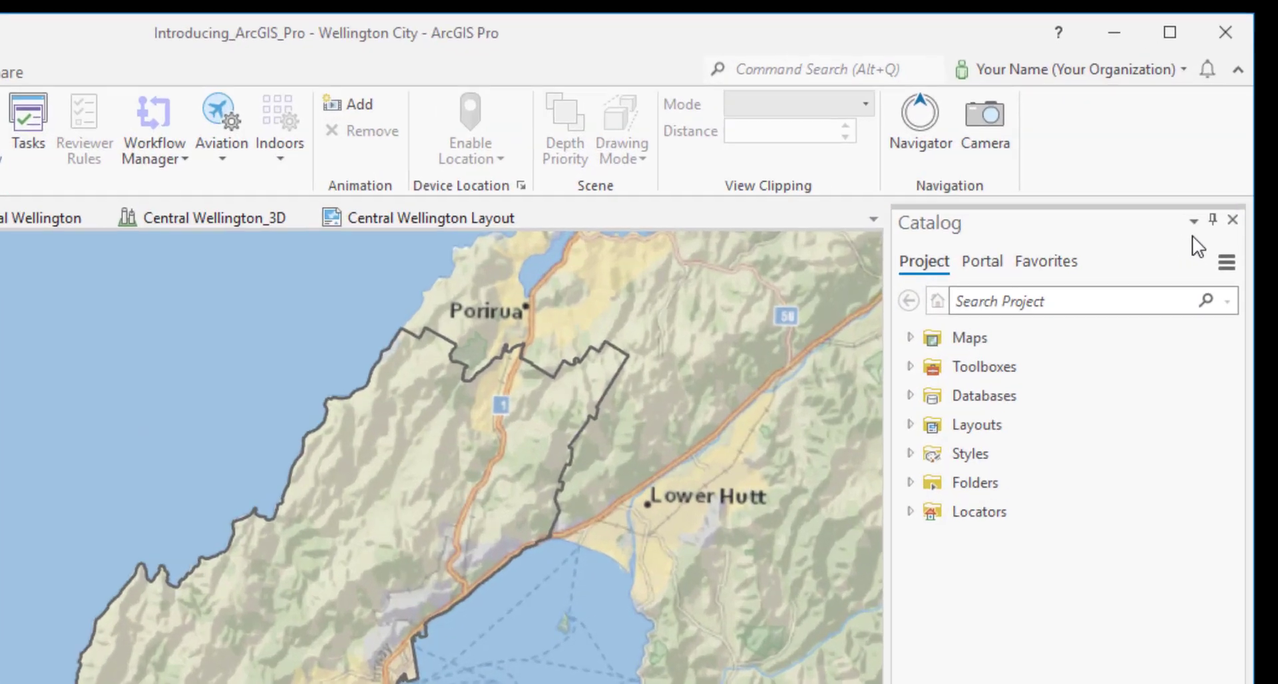
pyautogui.click(1213, 219)
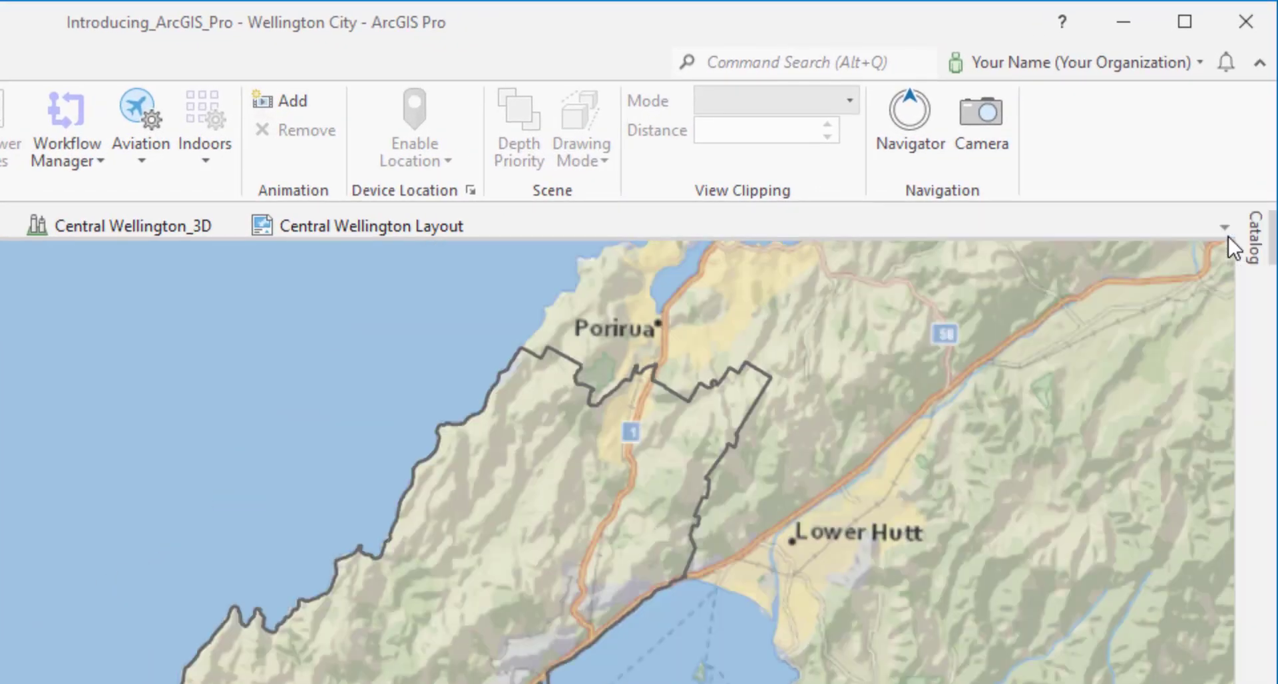
pyautogui.click(1262, 245)
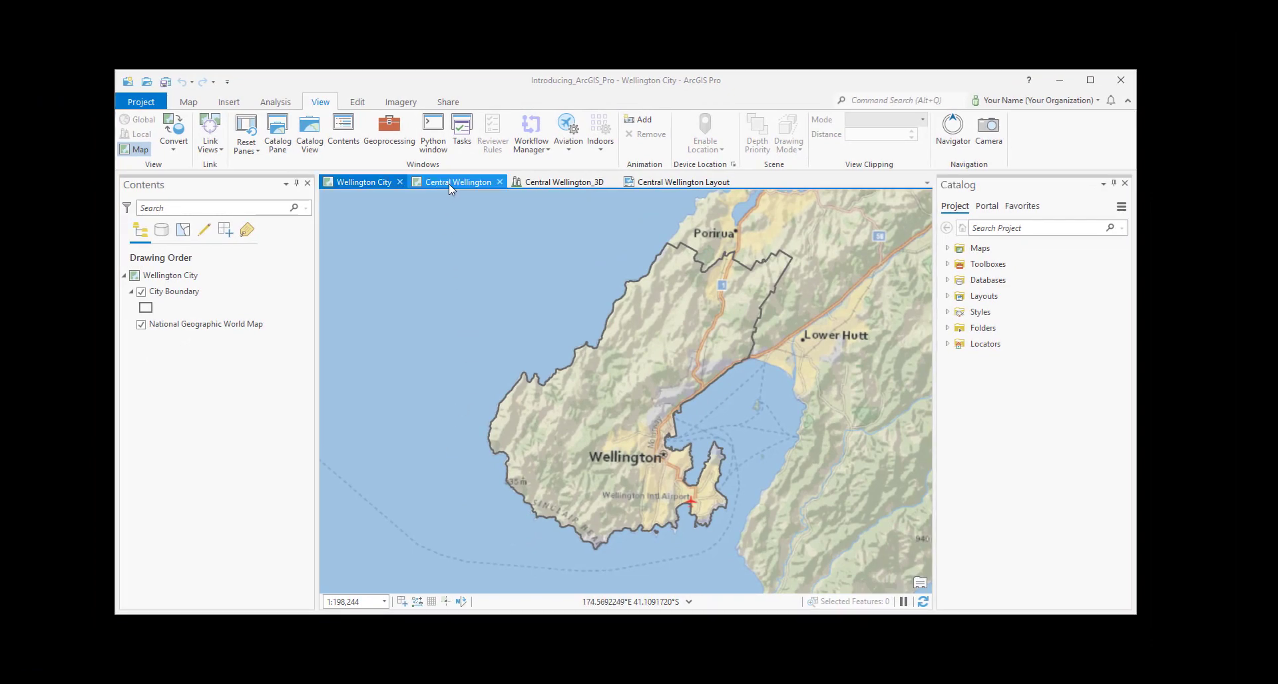
# Switch to Central Wellington and expand the Buildings layer's mean yearly solar classes.
pyautogui.click(460, 181)
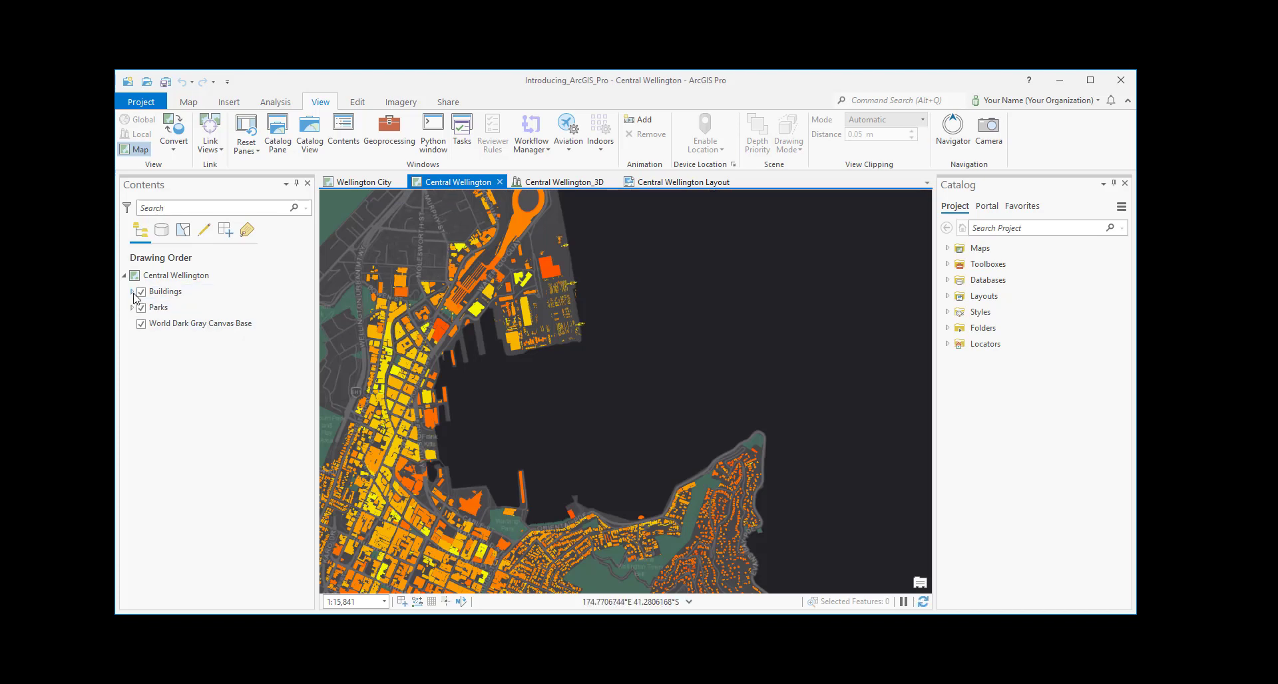
pyautogui.click(132, 291)
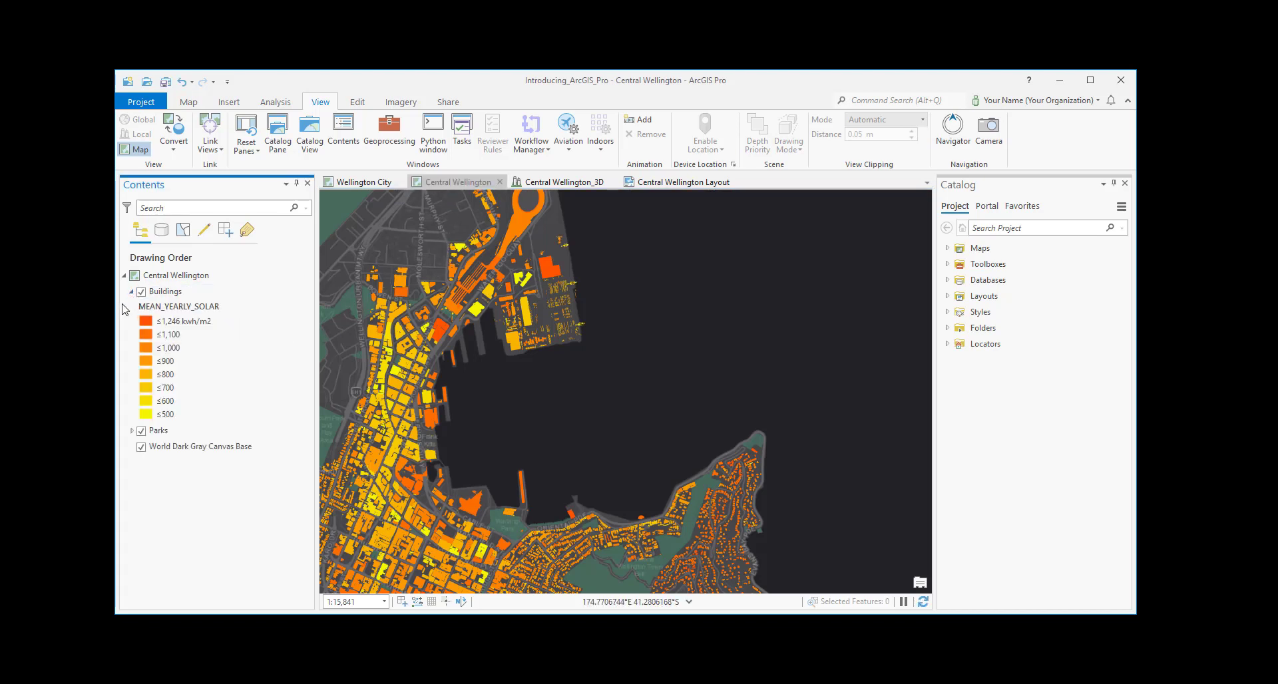
pyautogui.click(166, 292)
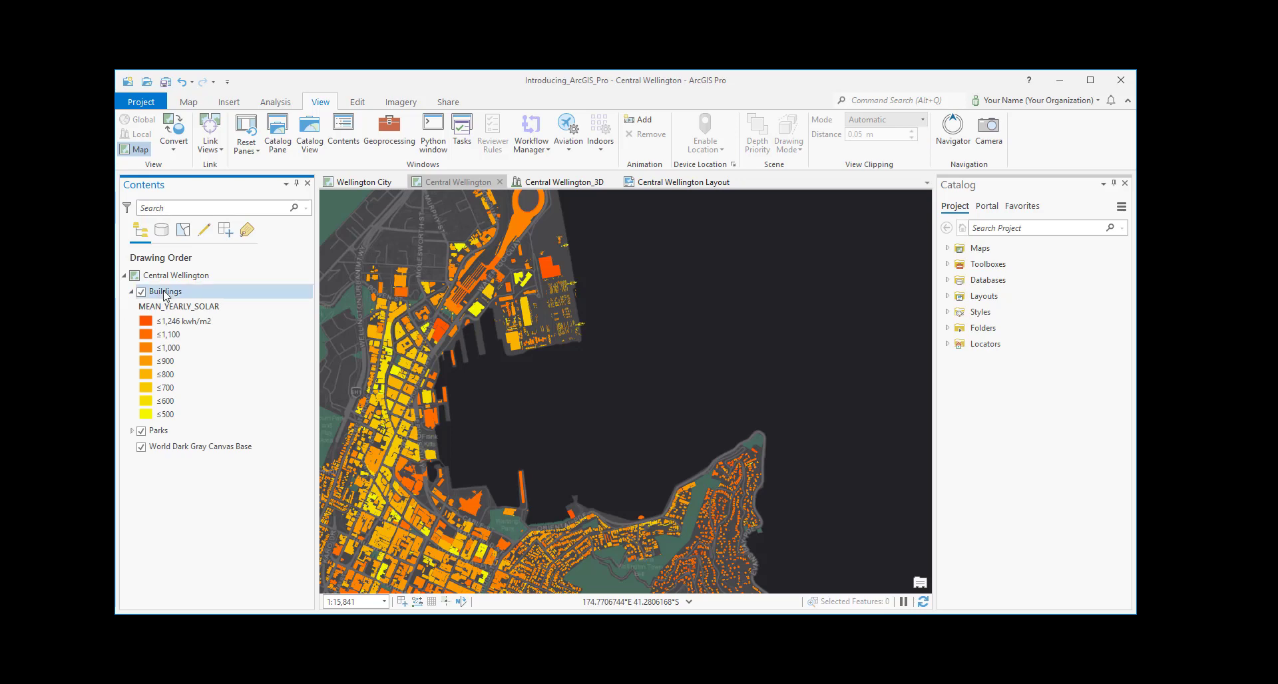
pyautogui.click(565, 181)
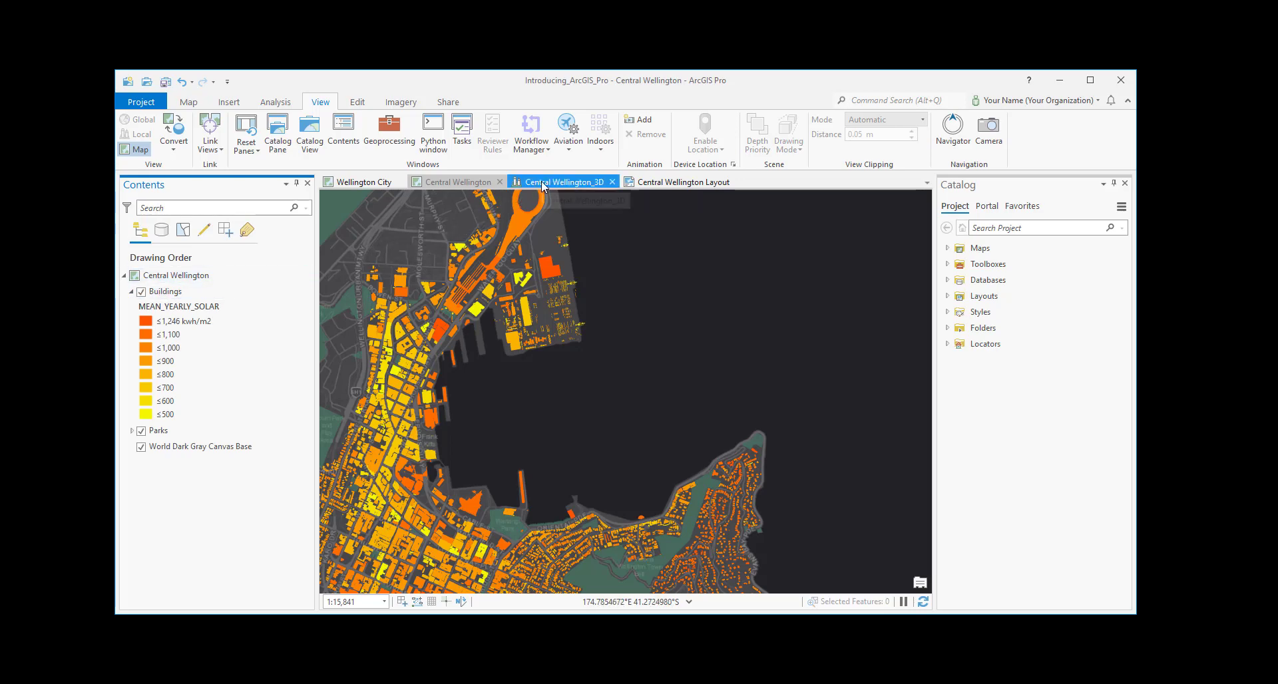
# In the Central Wellington_3D scene, go to the View from Lambton Harbour bookmark, then show the layout.
pyautogui.click(561, 182)
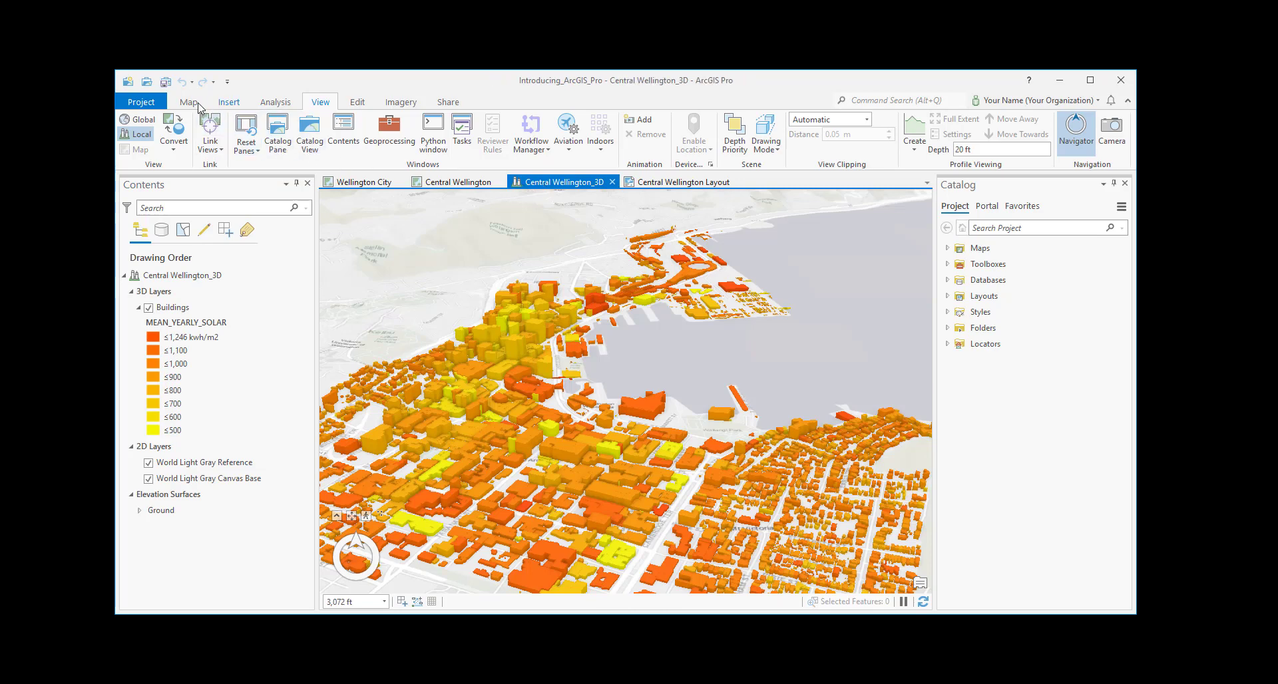
pyautogui.click(188, 101)
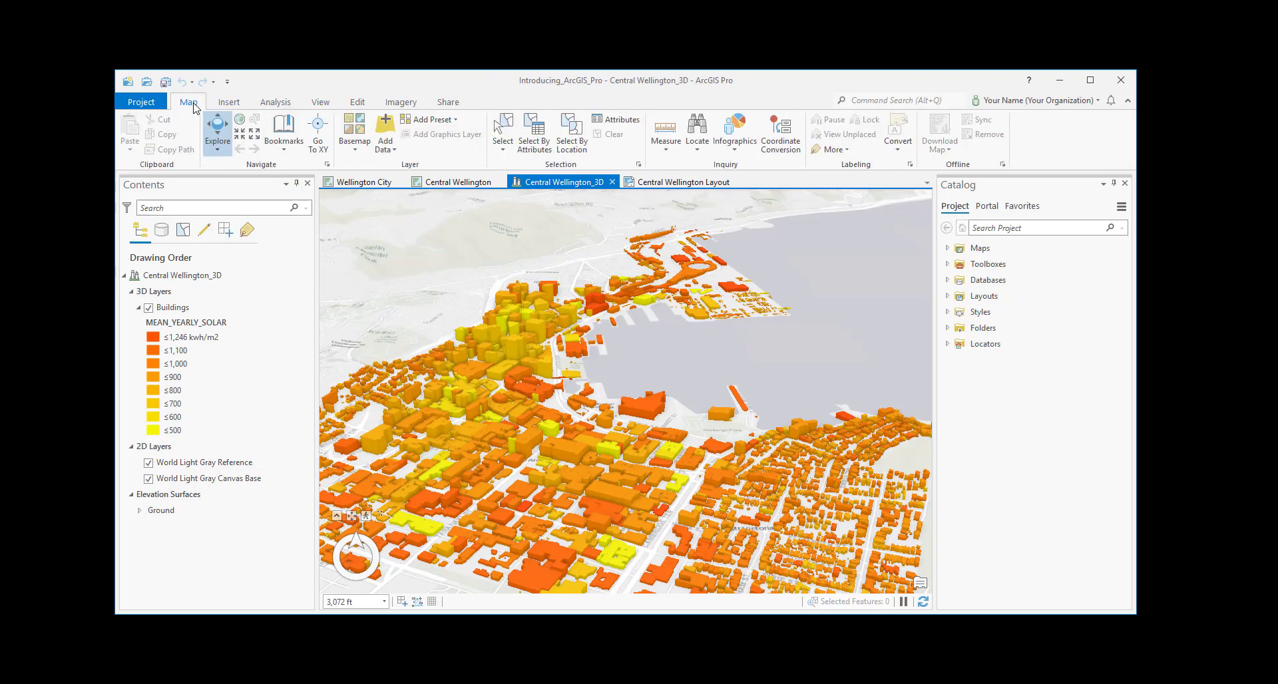
pyautogui.click(282, 131)
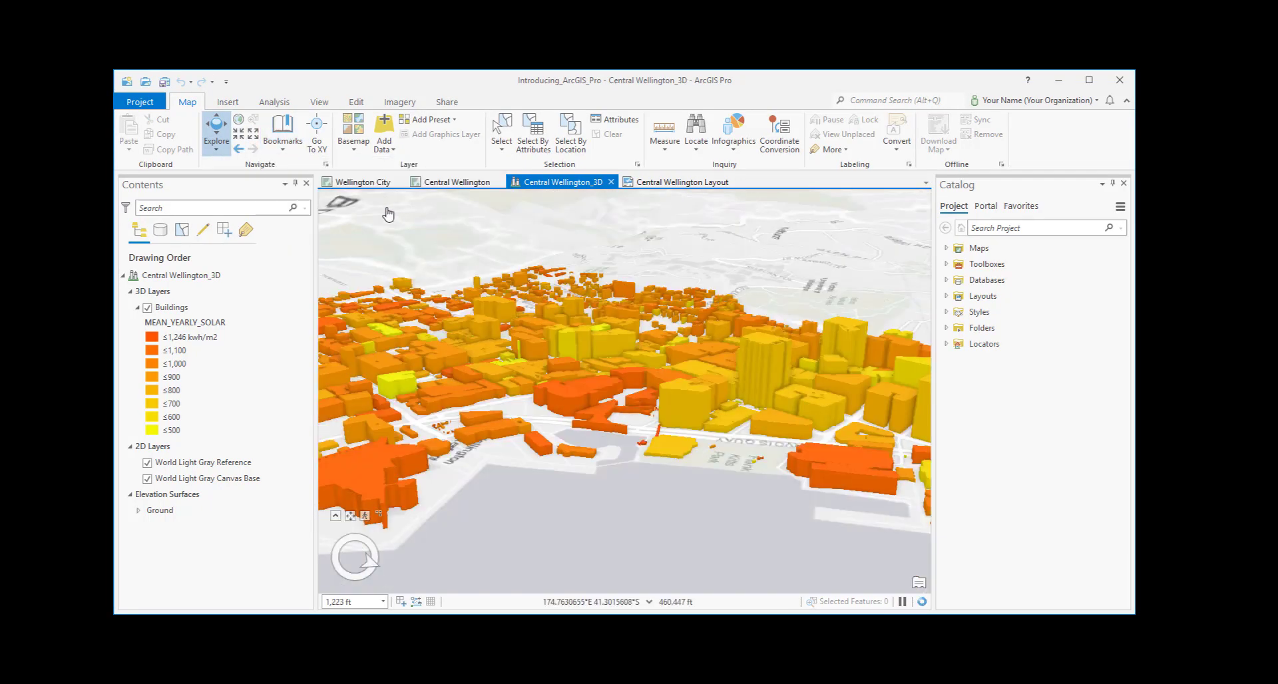
pyautogui.click(282, 131)
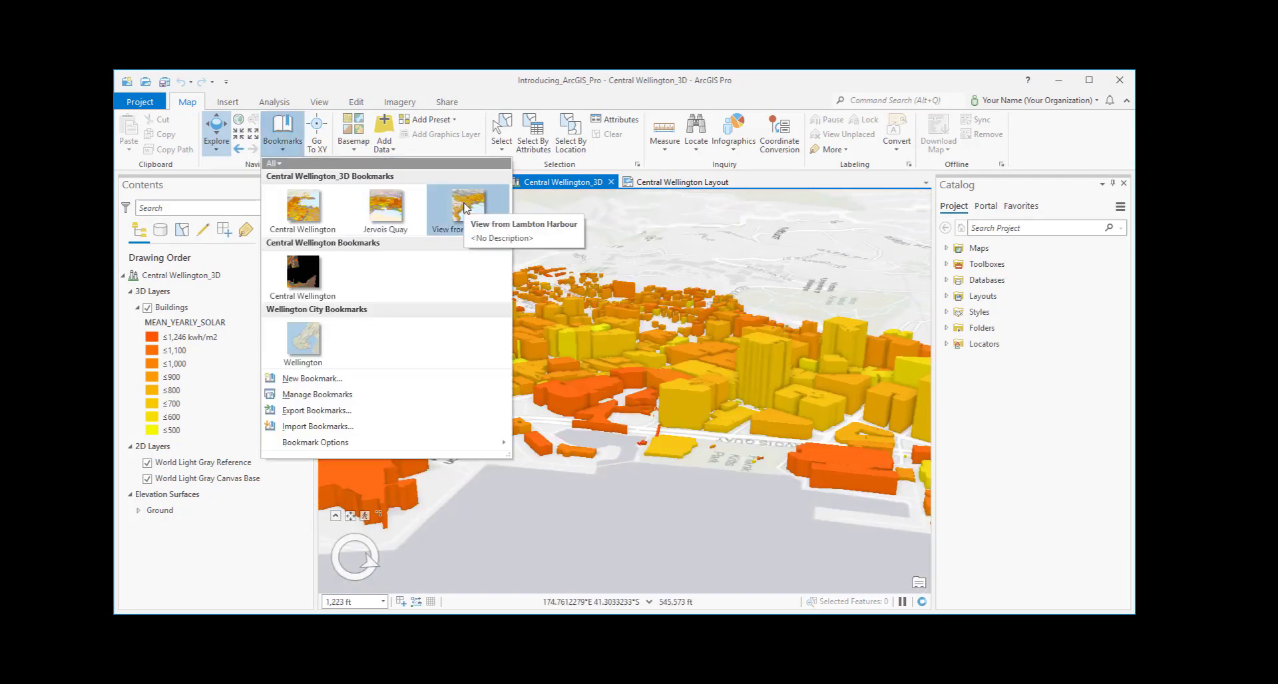
pyautogui.click(466, 205)
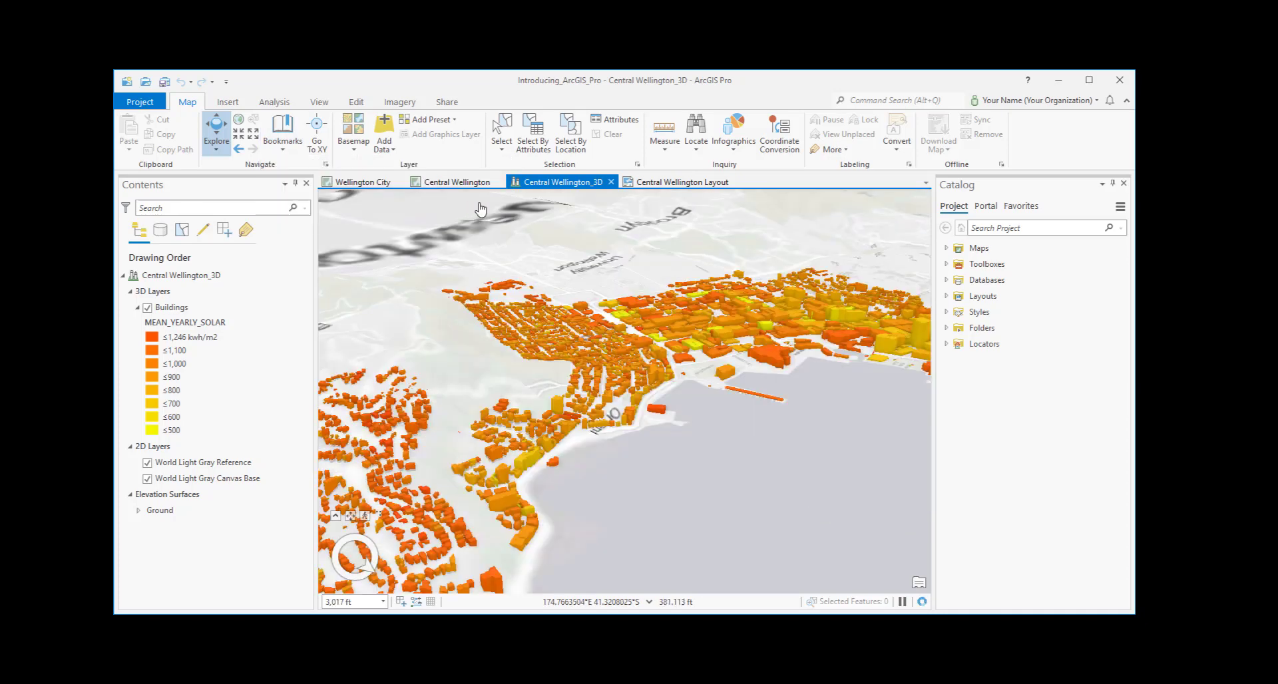
pyautogui.click(682, 181)
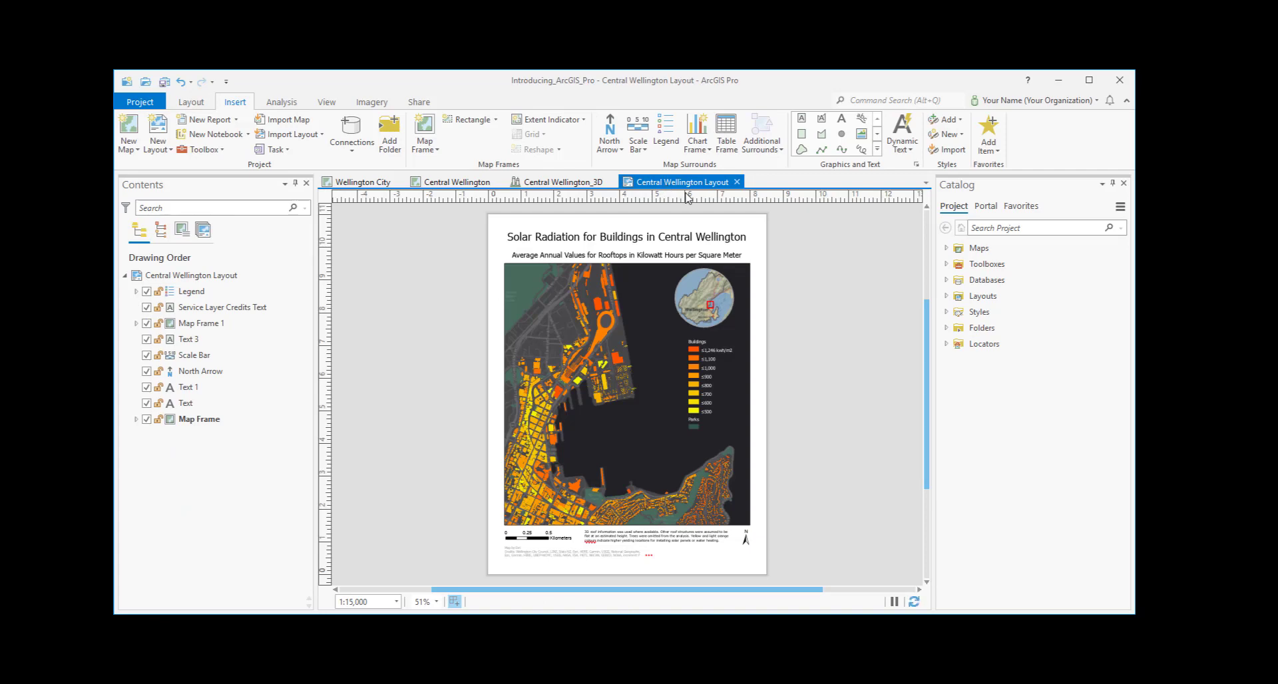
pyautogui.moveTo(737, 181)
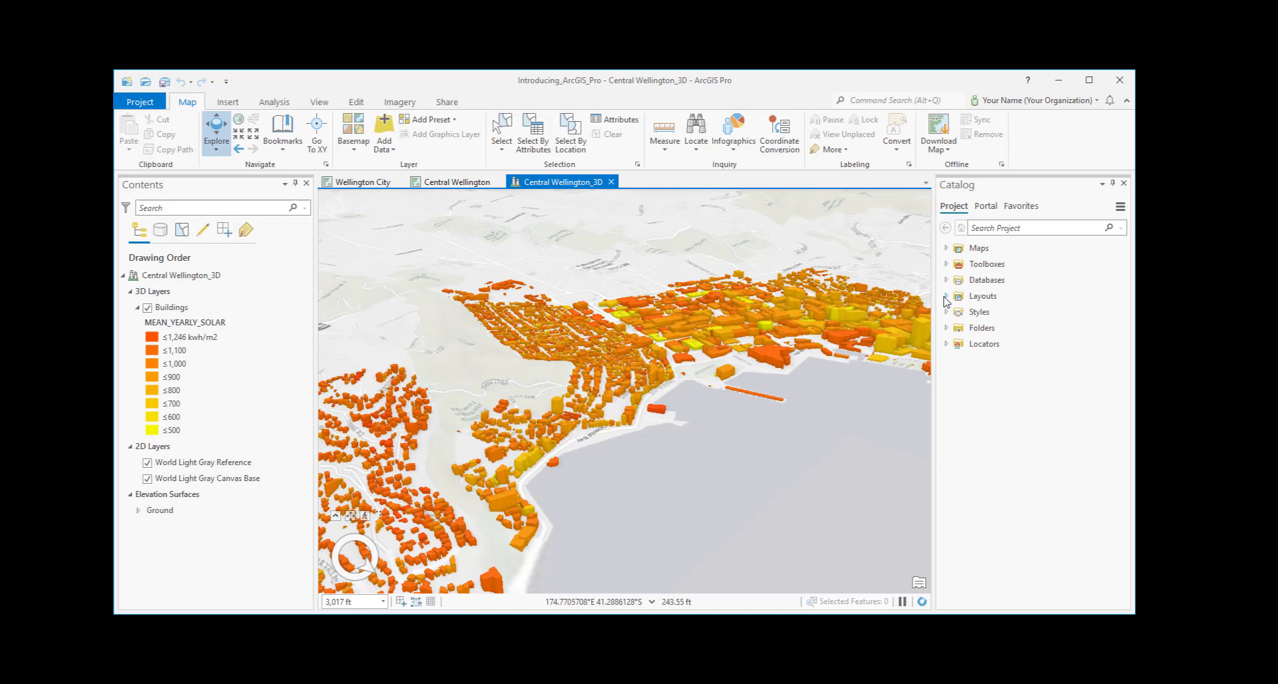
# Reopen Central Wellington Layout from the Catalog's Layouts and return to the Central Wellington map.
pyautogui.click(947, 296)
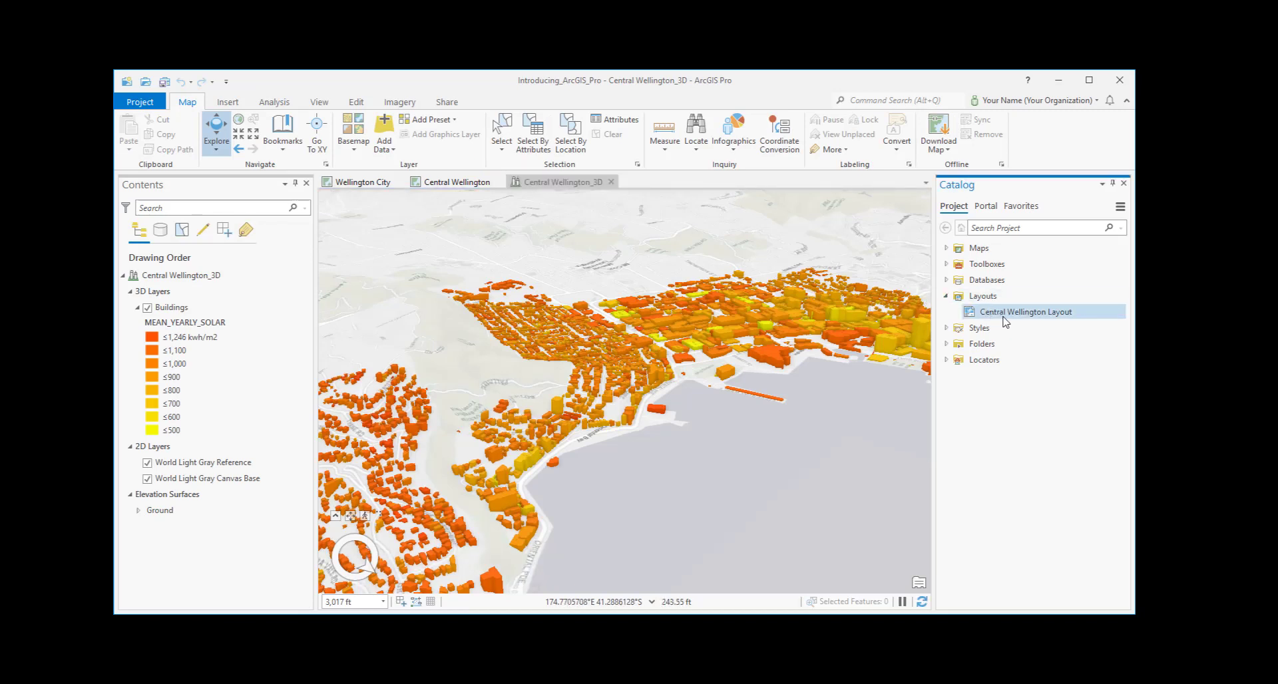
pyautogui.rightClick(1027, 311)
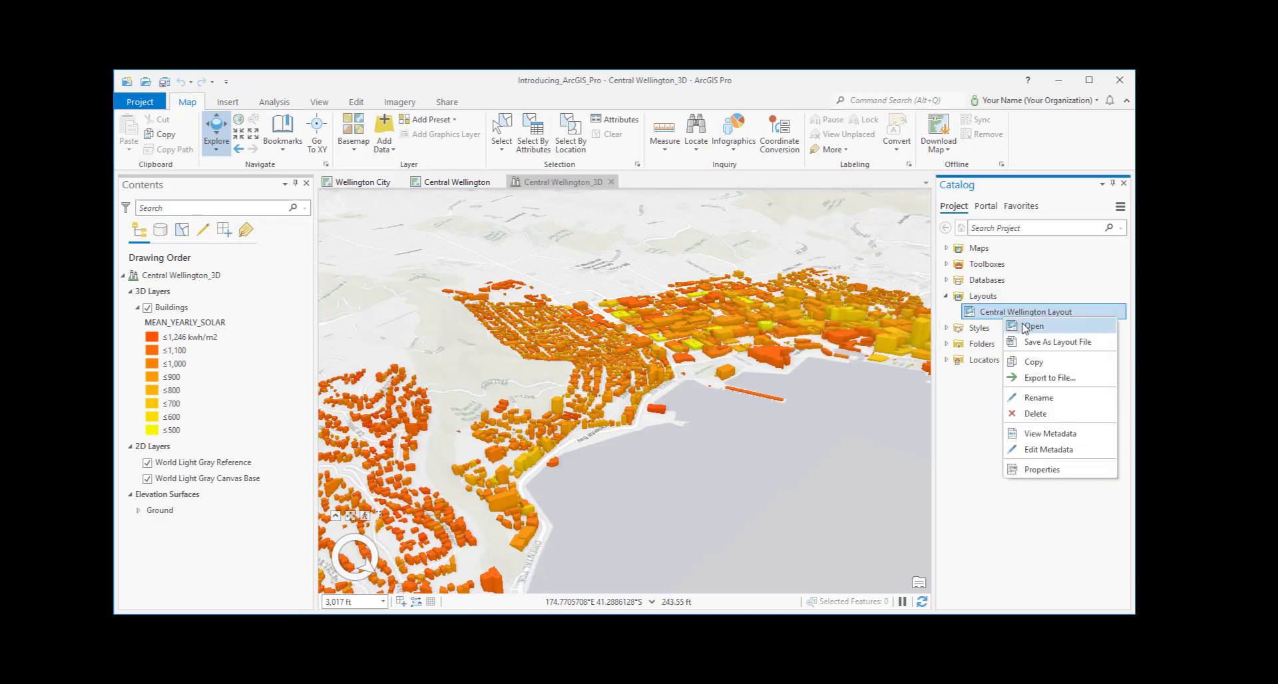
pyautogui.click(1033, 326)
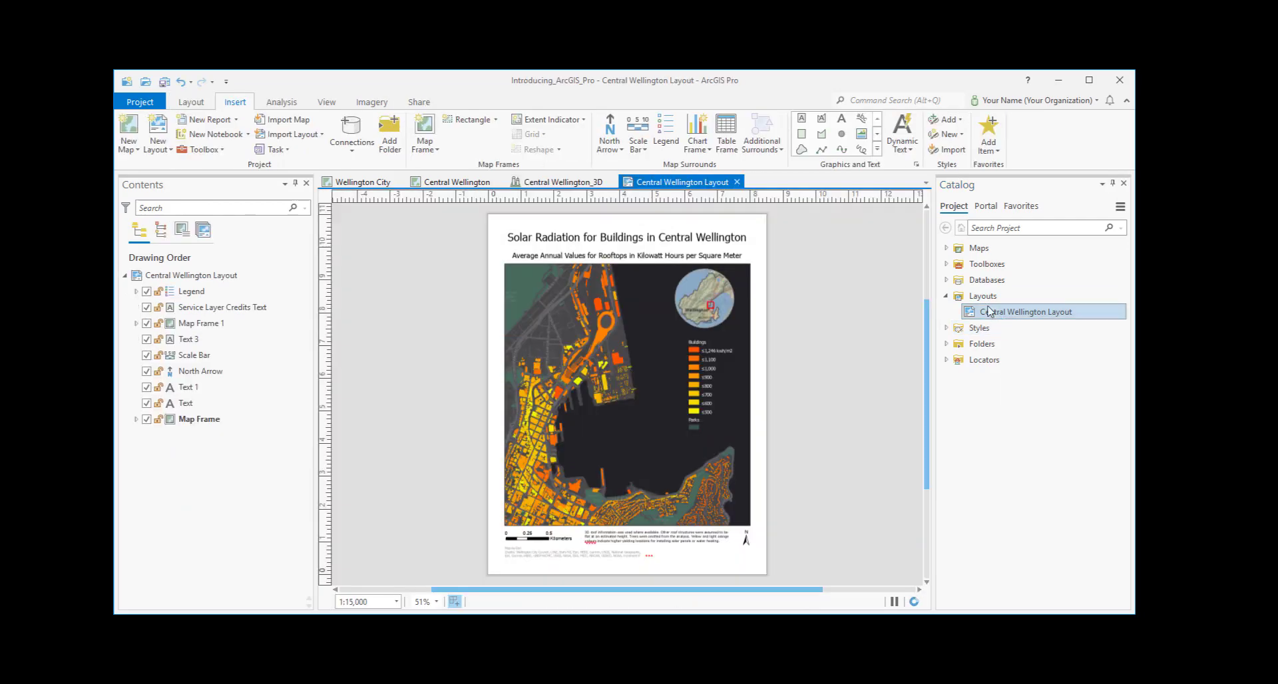
pyautogui.click(947, 249)
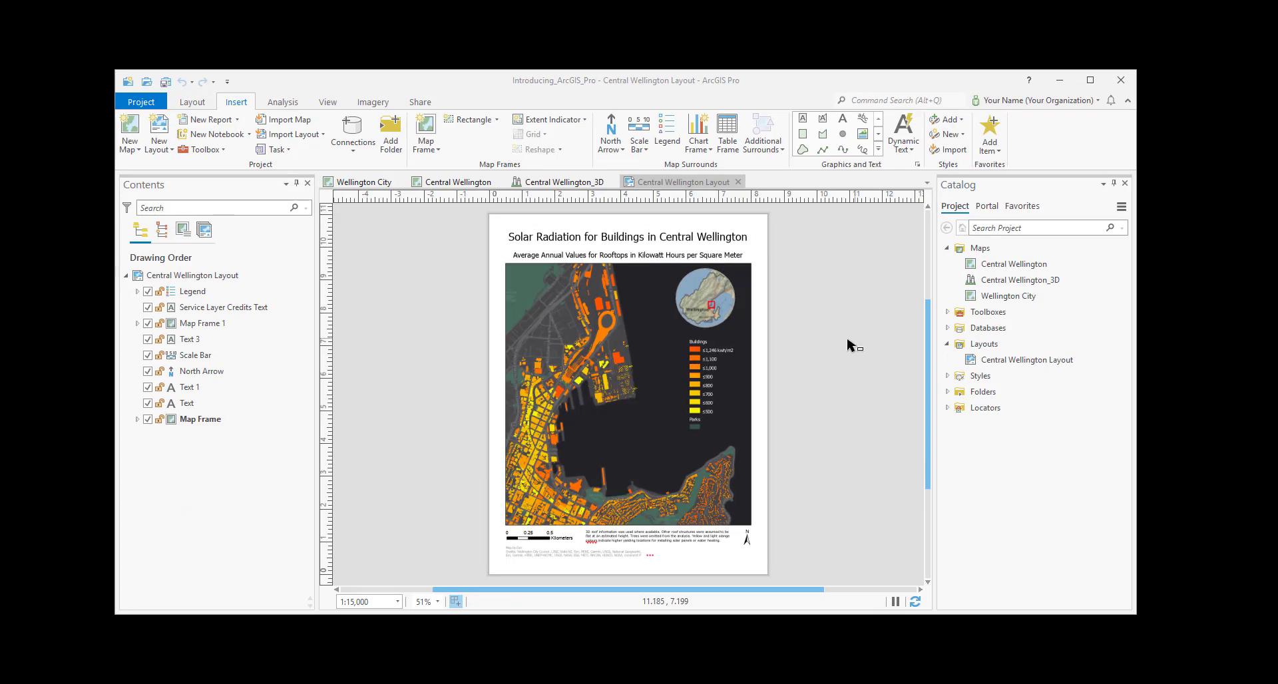
pyautogui.click(454, 181)
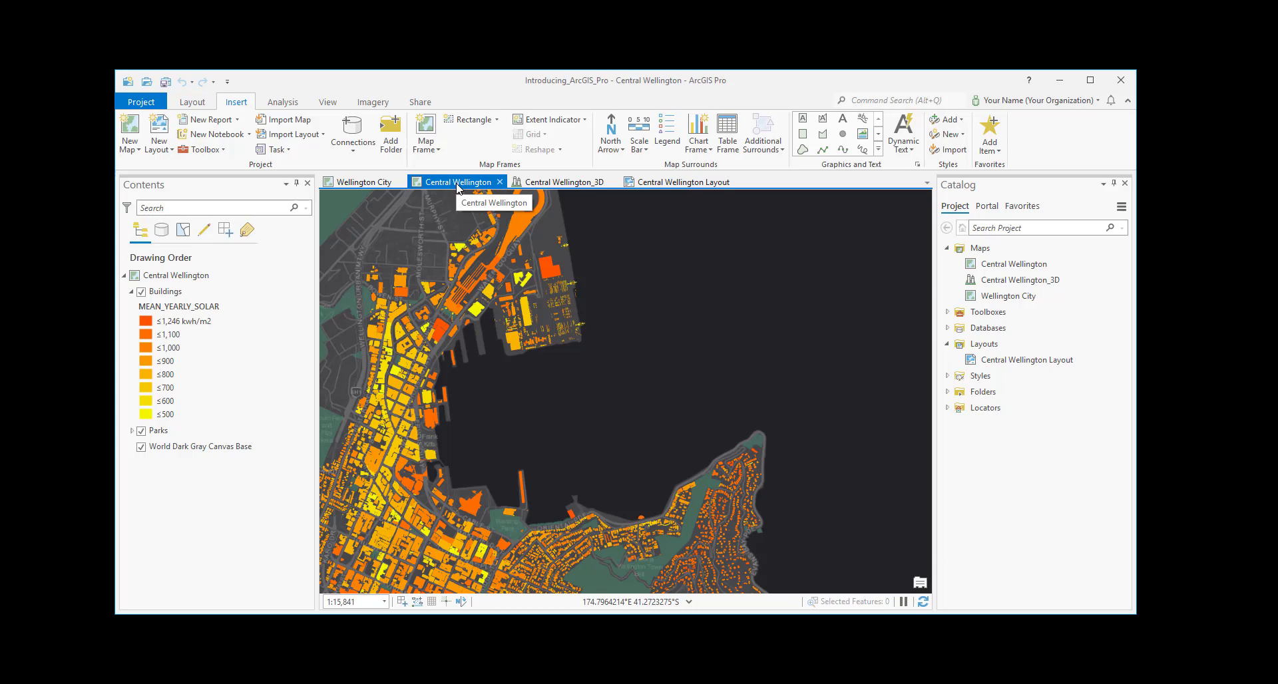
# Select Buildings and the map to see contextual tabs, then expand and select the Parks layer.
pyautogui.click(165, 291)
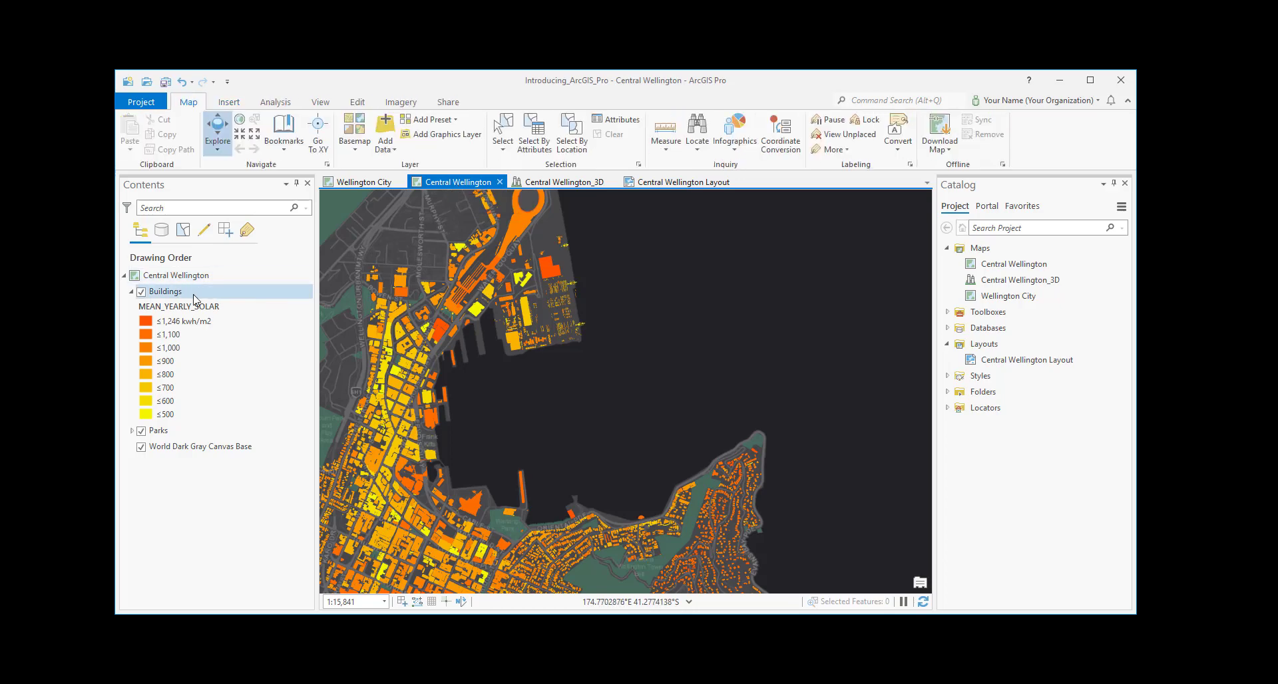
pyautogui.click(165, 291)
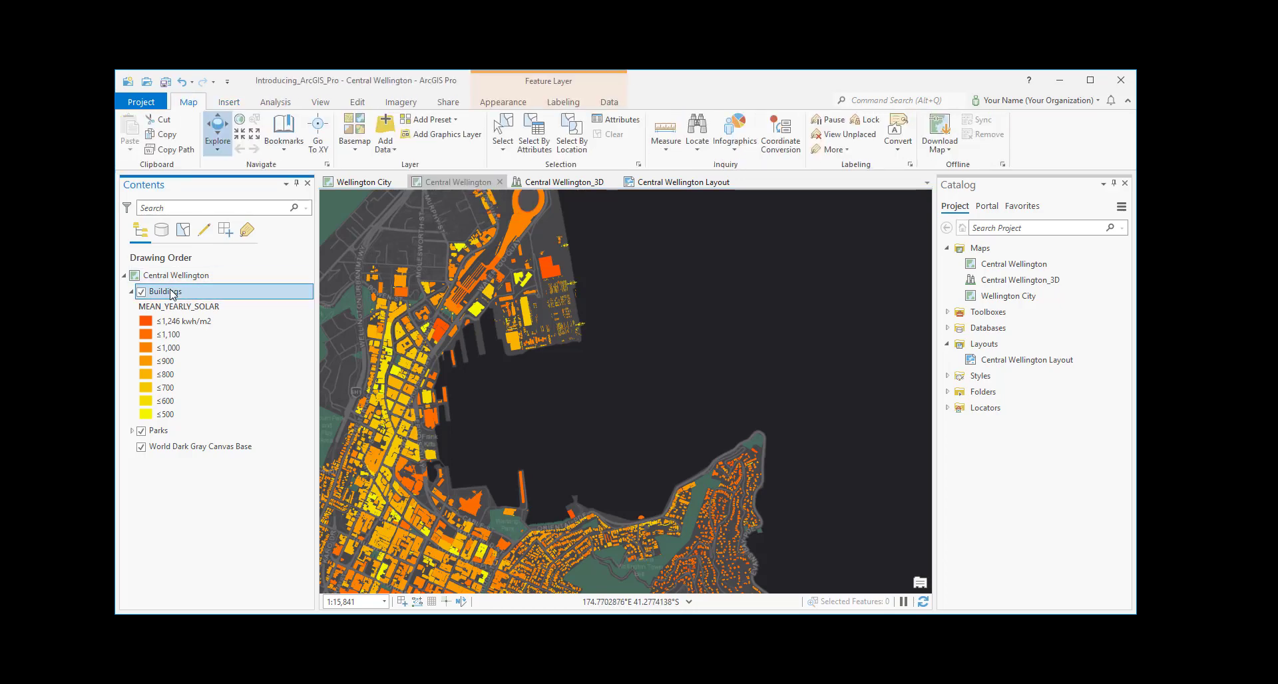
pyautogui.click(164, 292)
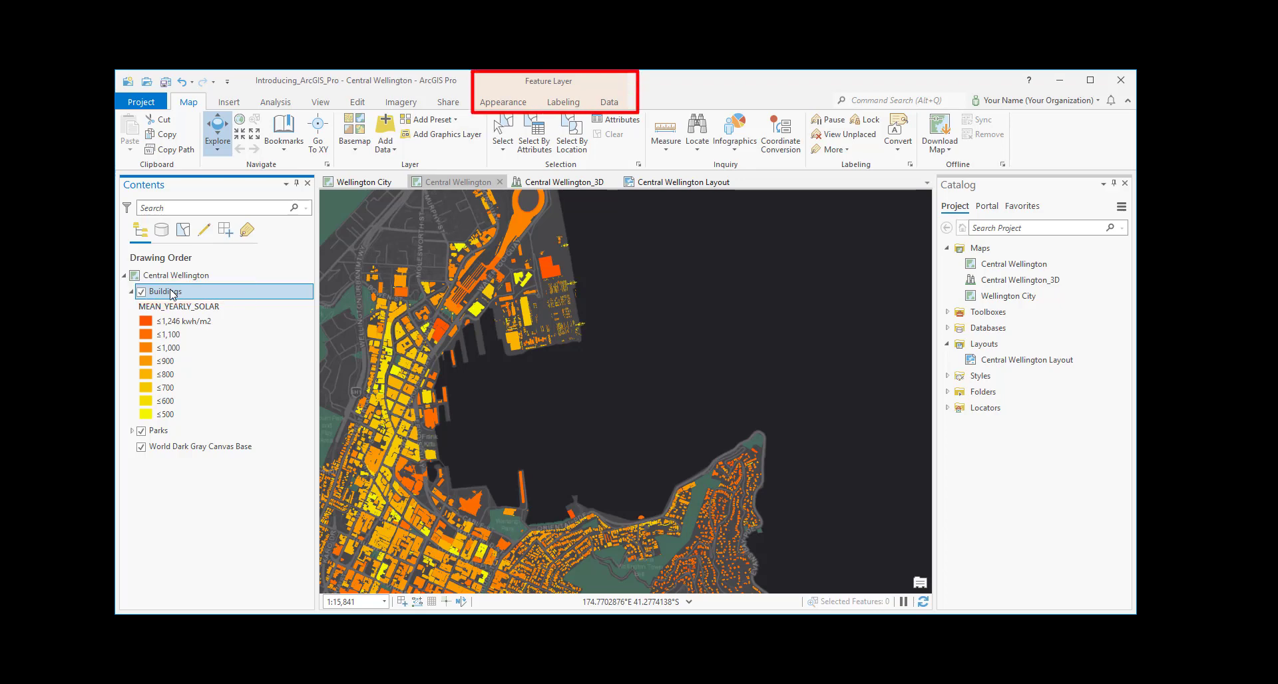
pyautogui.click(176, 274)
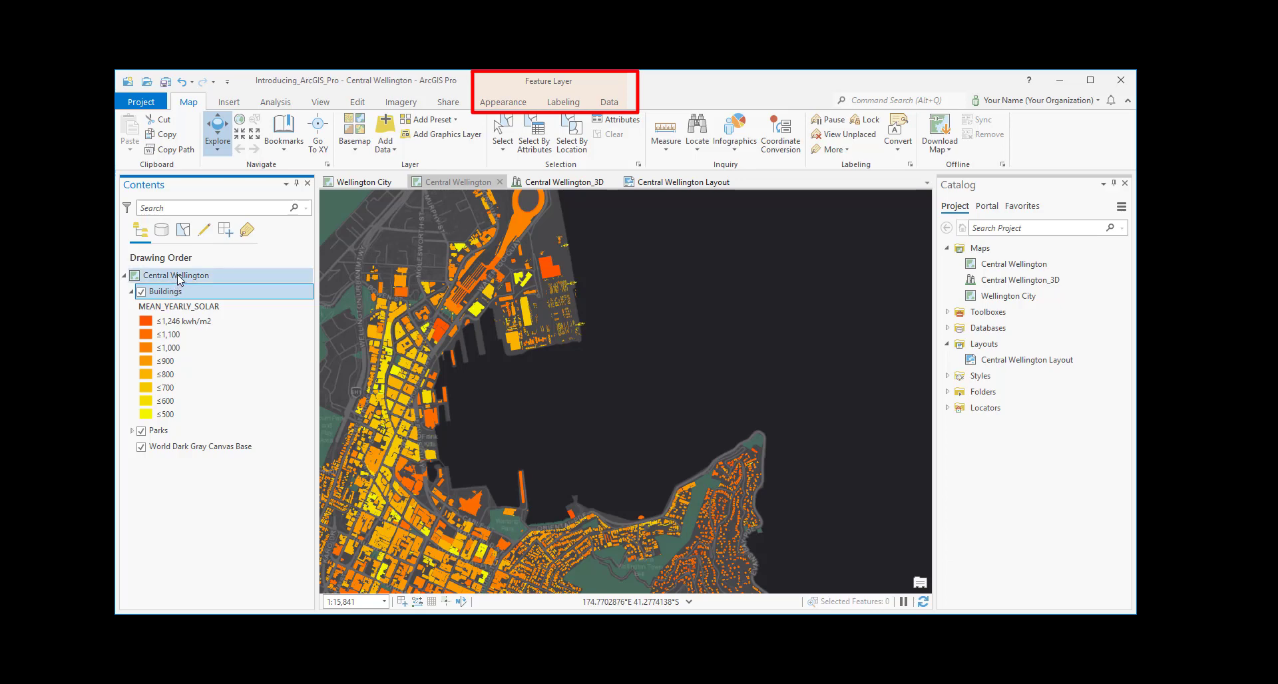
pyautogui.click(176, 276)
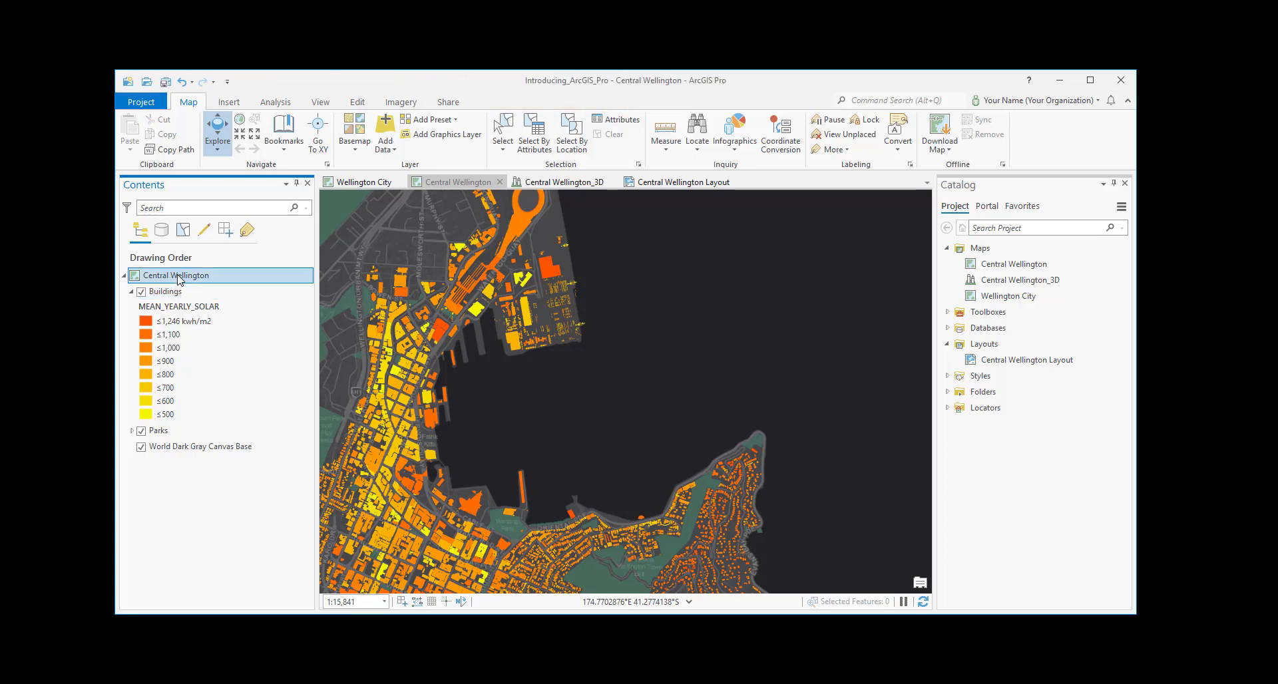
pyautogui.click(131, 432)
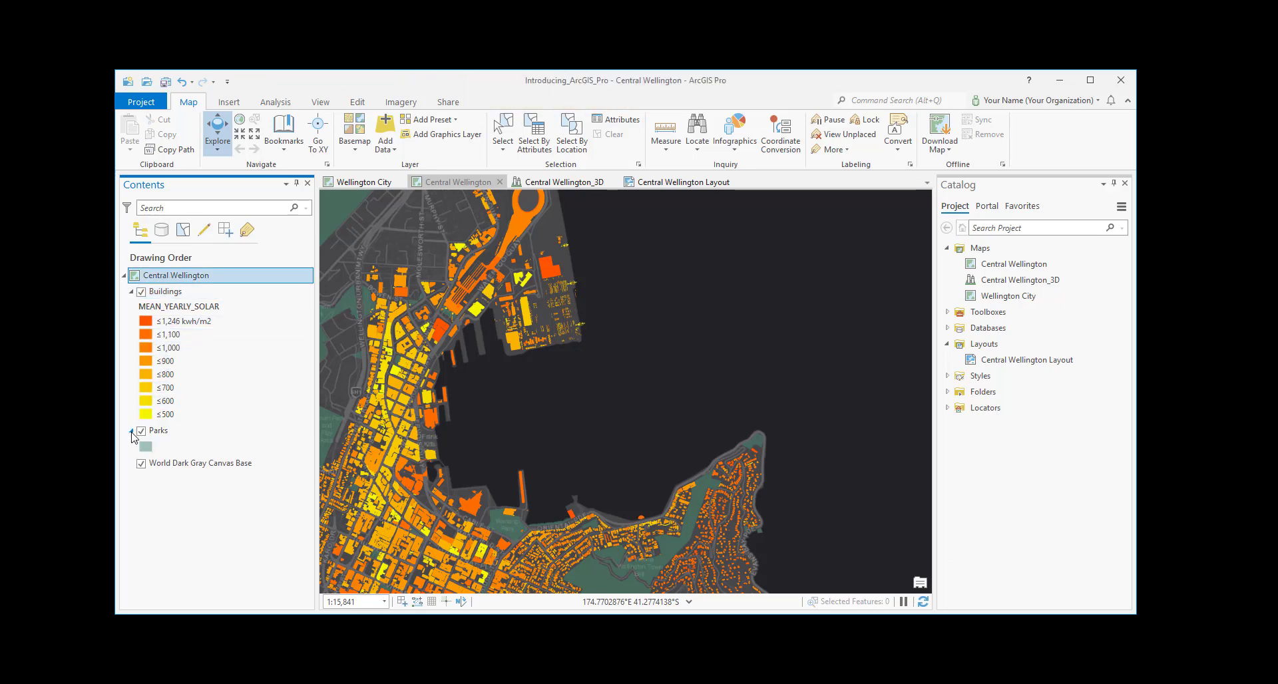
pyautogui.click(159, 431)
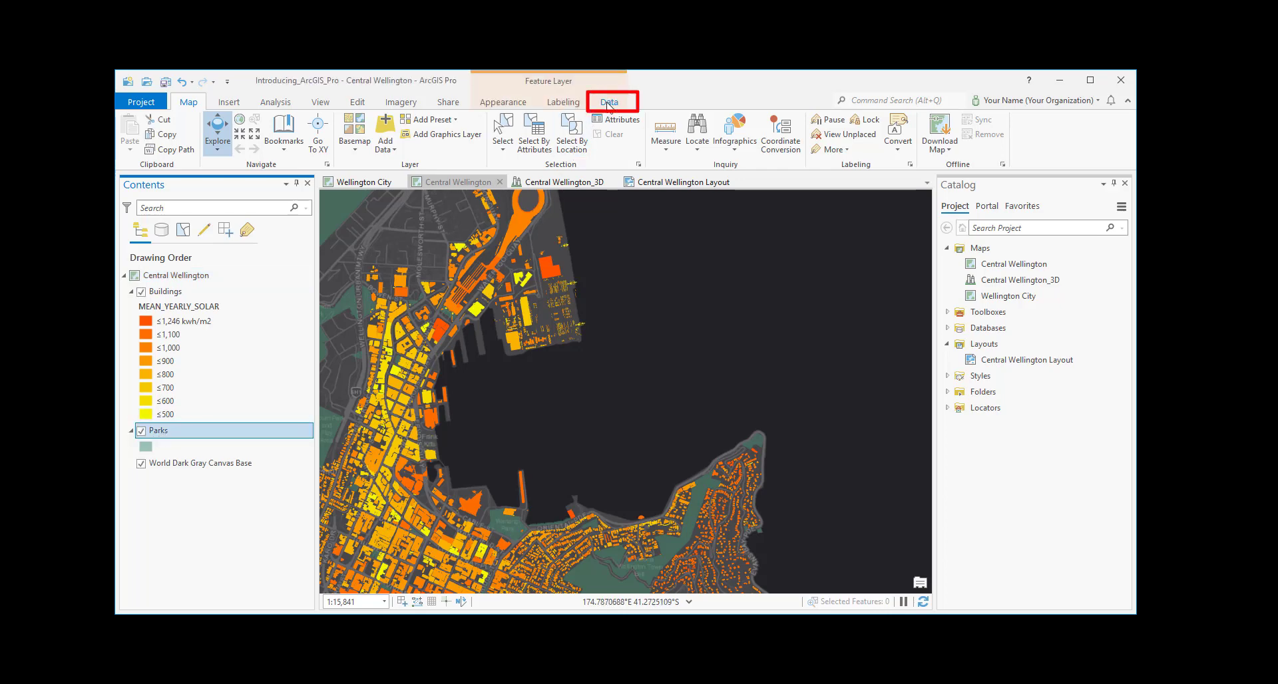
# Open the Parks 498-record attribute table from the Data tab, view Table tools, then close it.
pyautogui.click(609, 100)
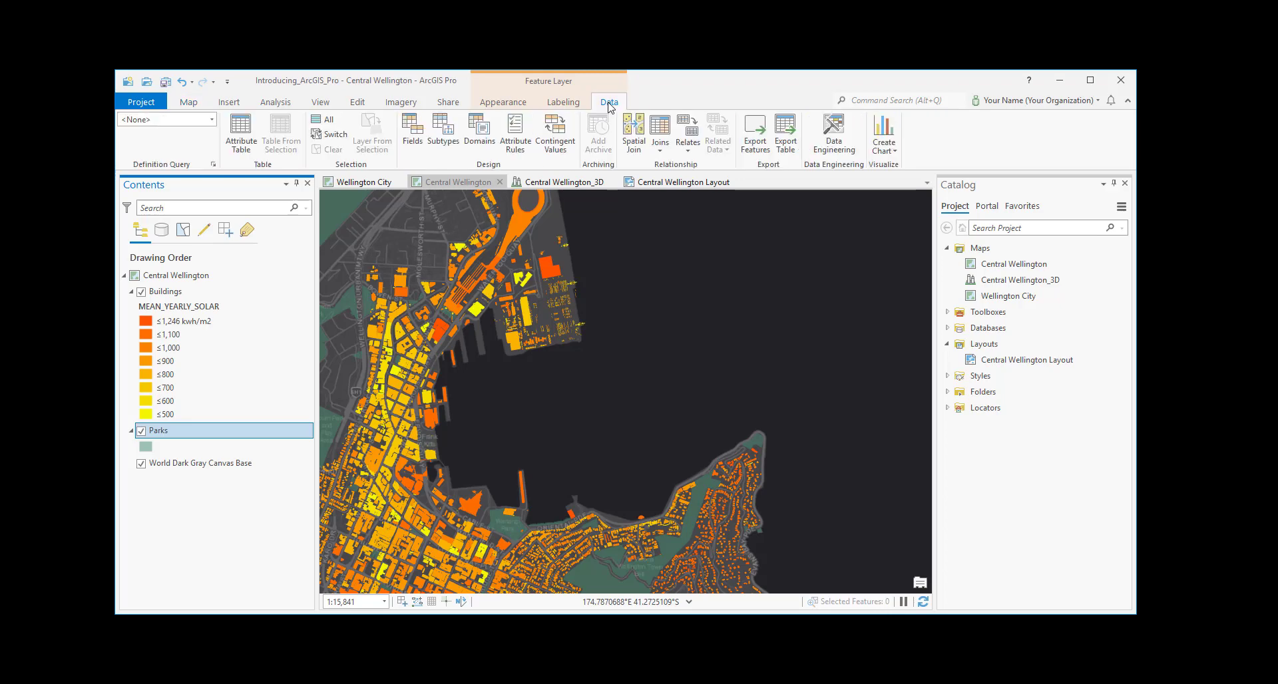
pyautogui.moveTo(239, 130)
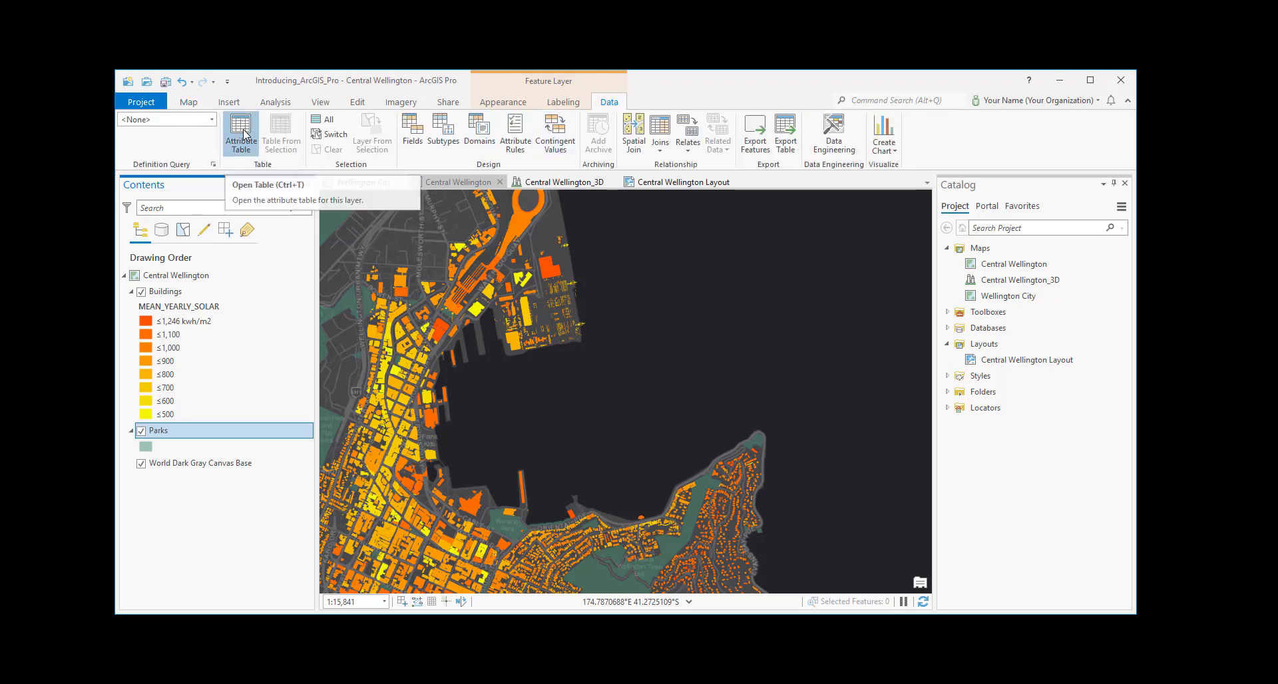
pyautogui.click(241, 130)
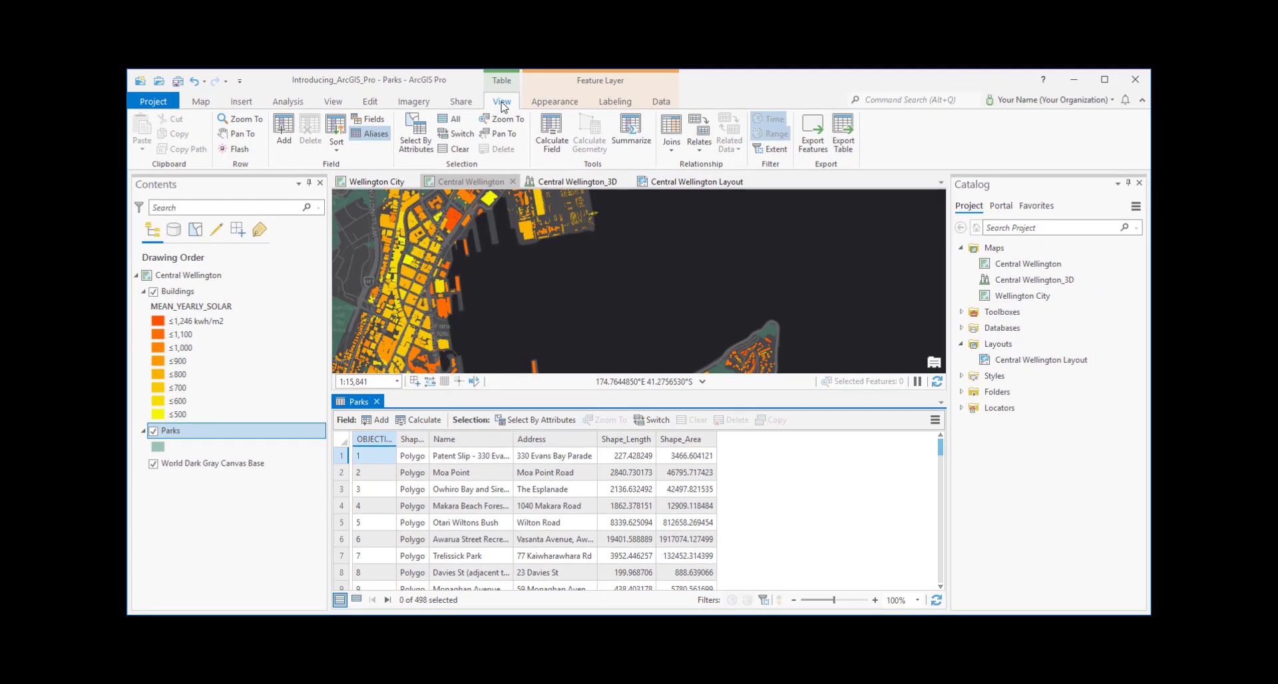
pyautogui.click(502, 101)
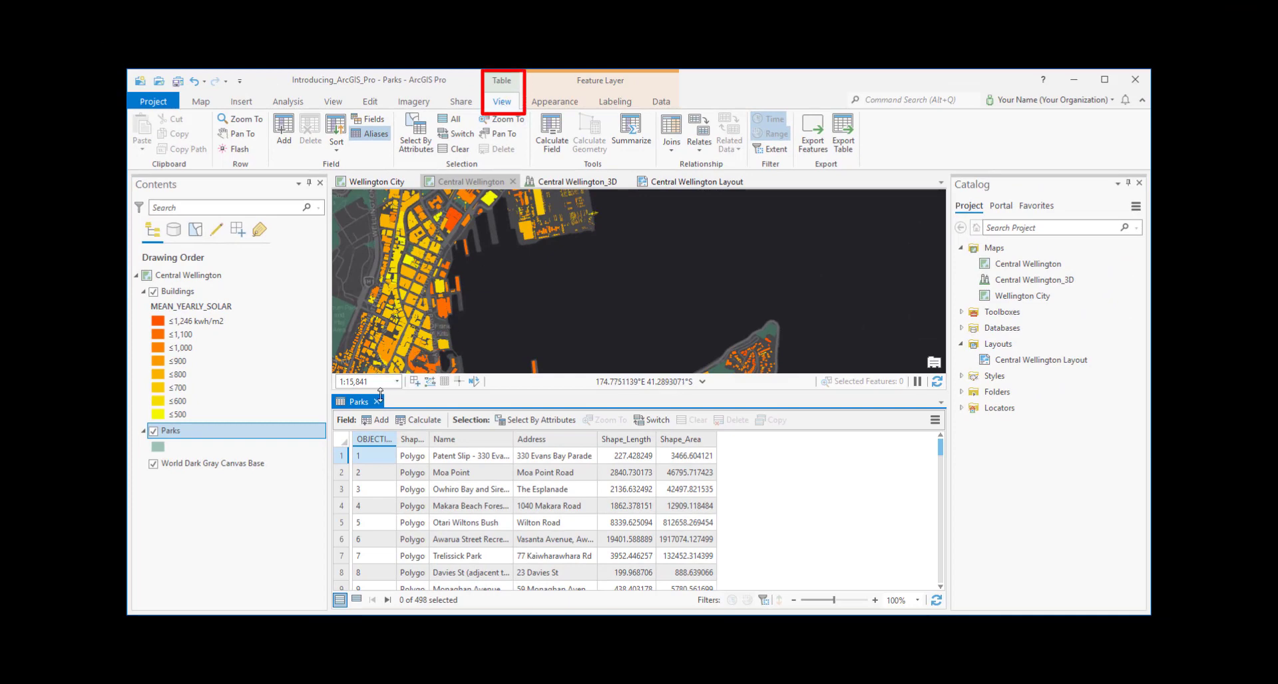
pyautogui.click(380, 401)
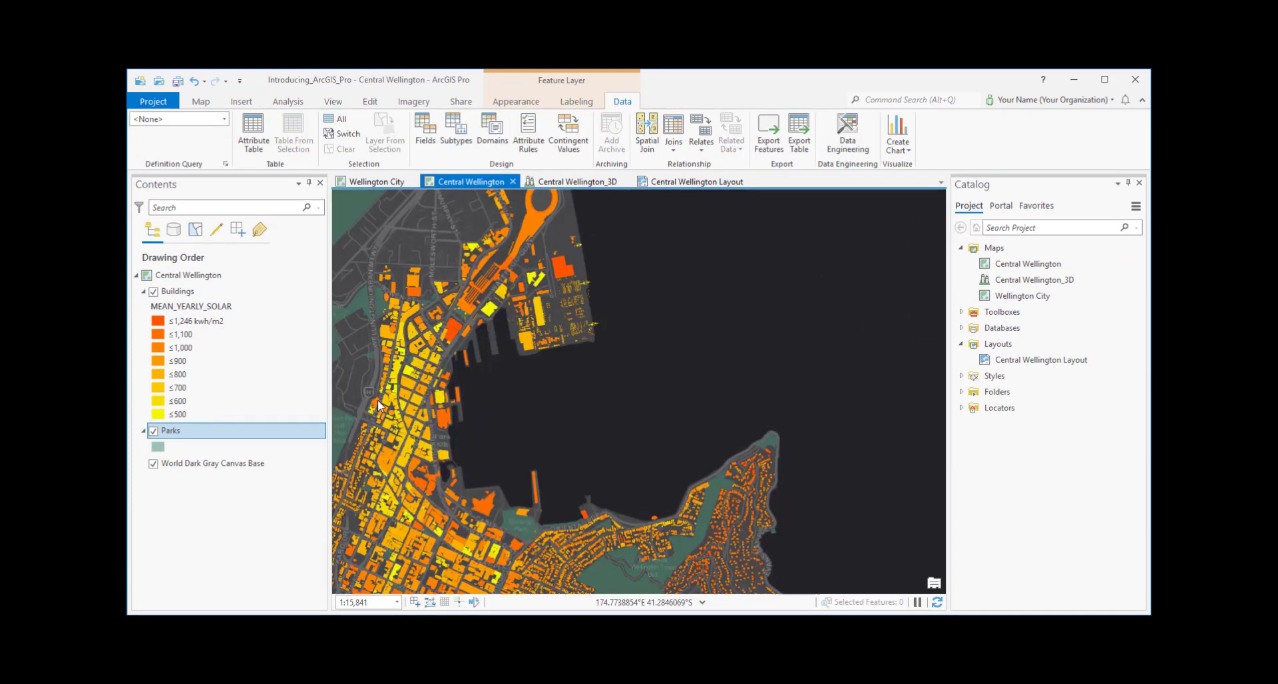
pyautogui.moveTo(528, 166)
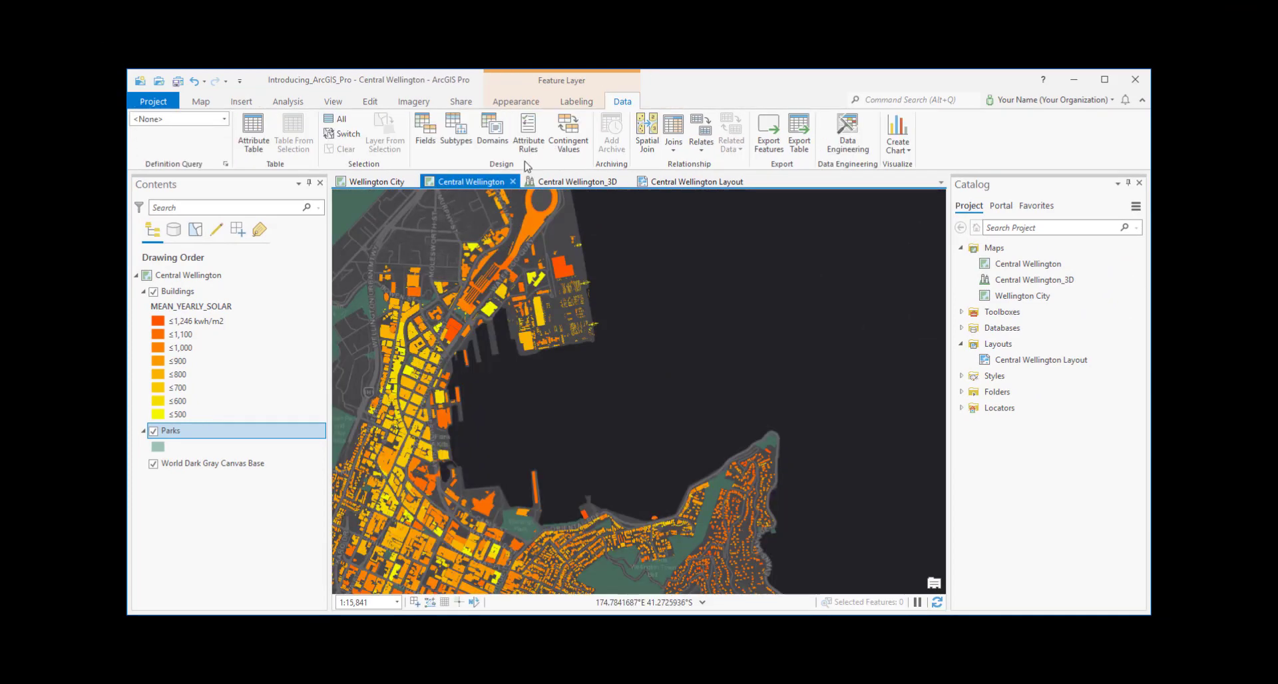
pyautogui.click(516, 101)
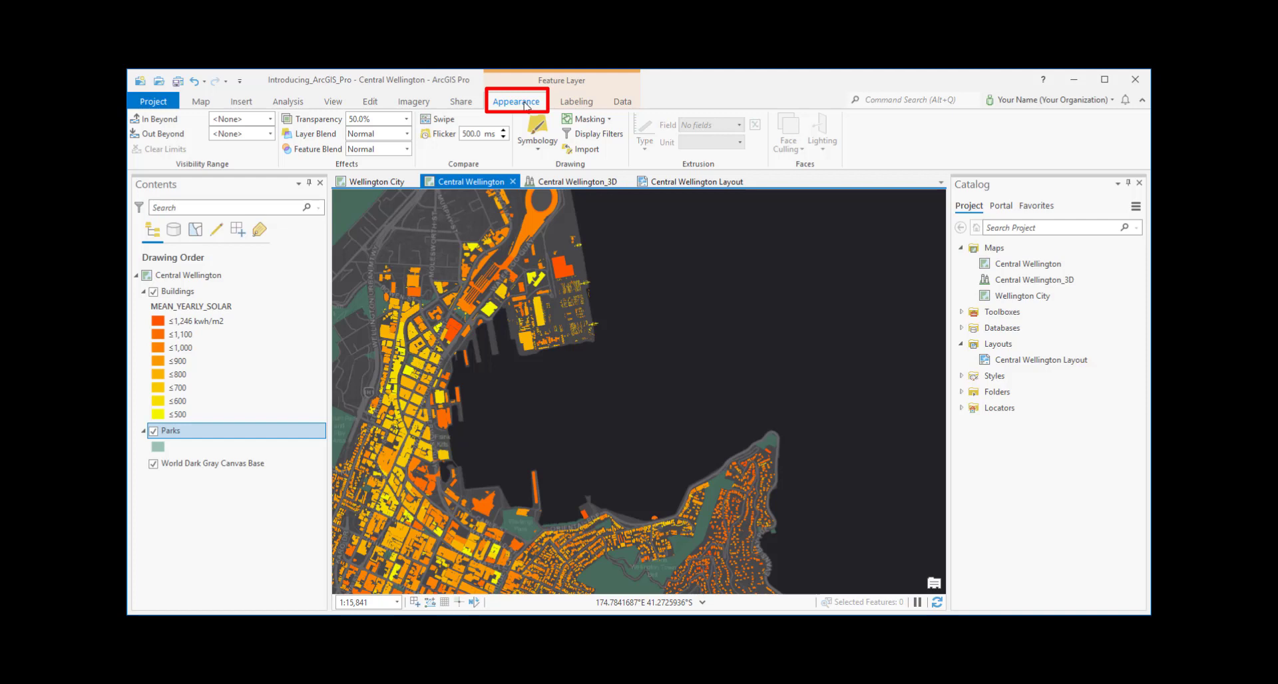
pyautogui.moveTo(537, 134)
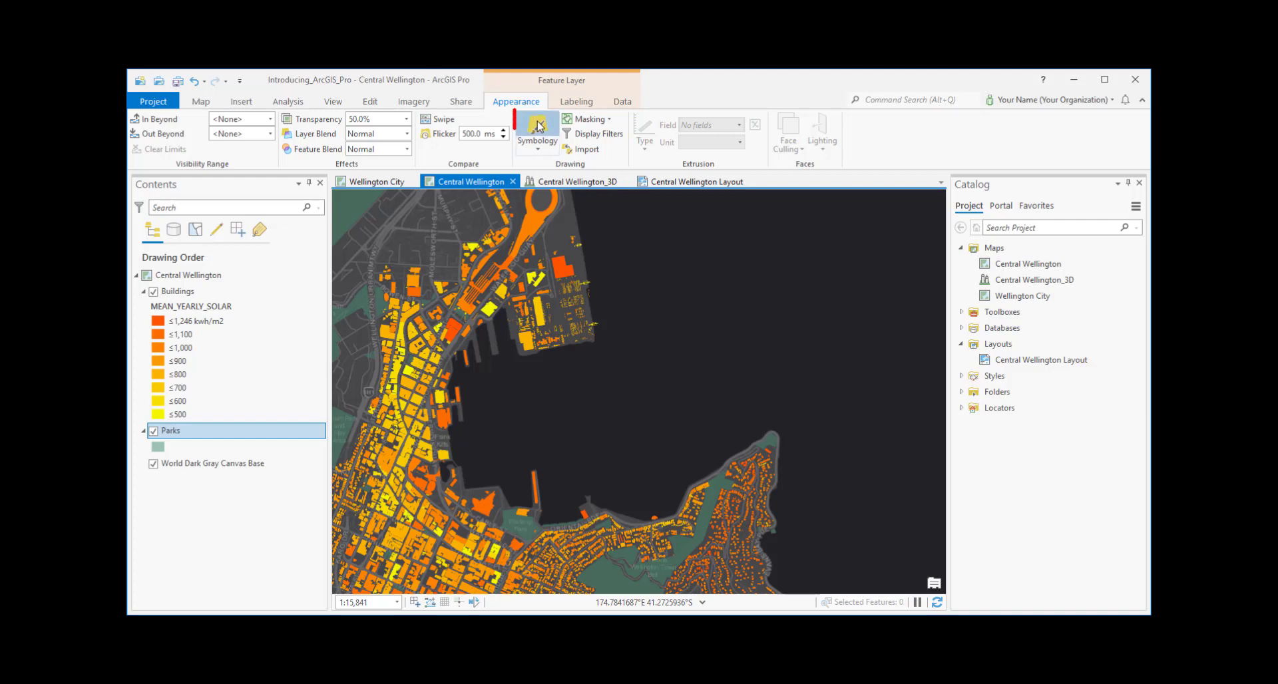
# Give the Parks layer a park-related polygon symbol found by searching the gallery for 'park'.
pyautogui.click(536, 130)
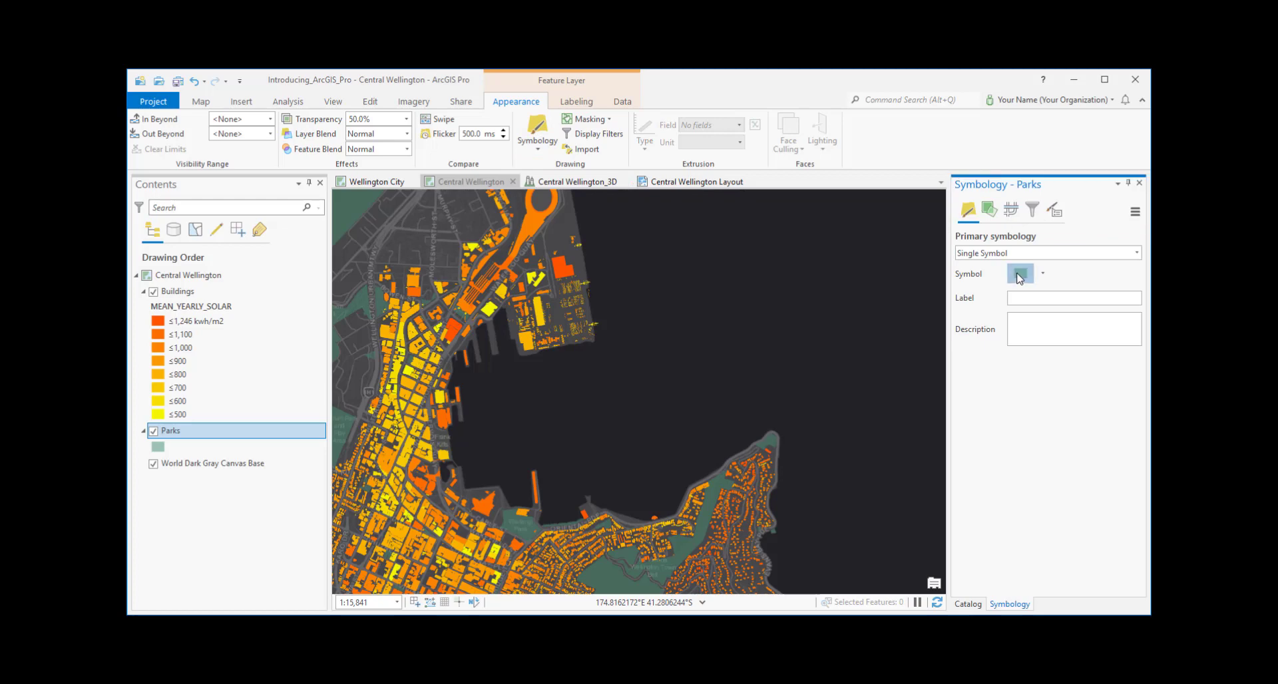
pyautogui.click(1019, 275)
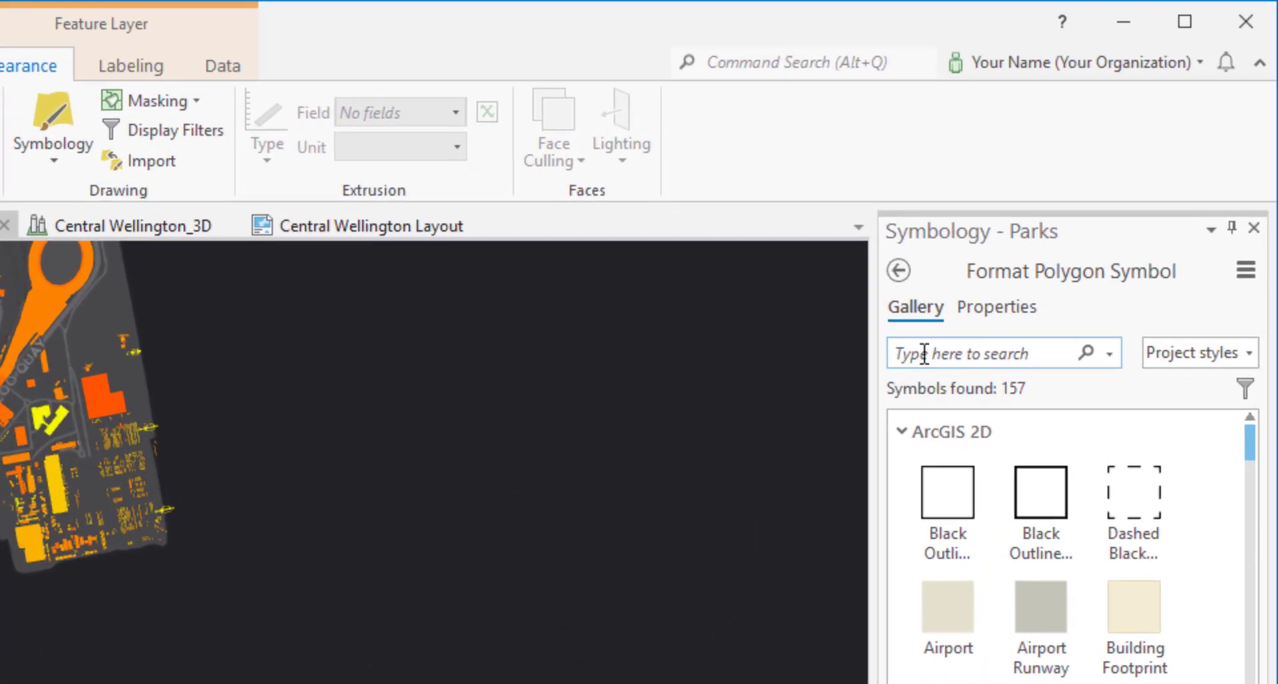
pyautogui.write('park')
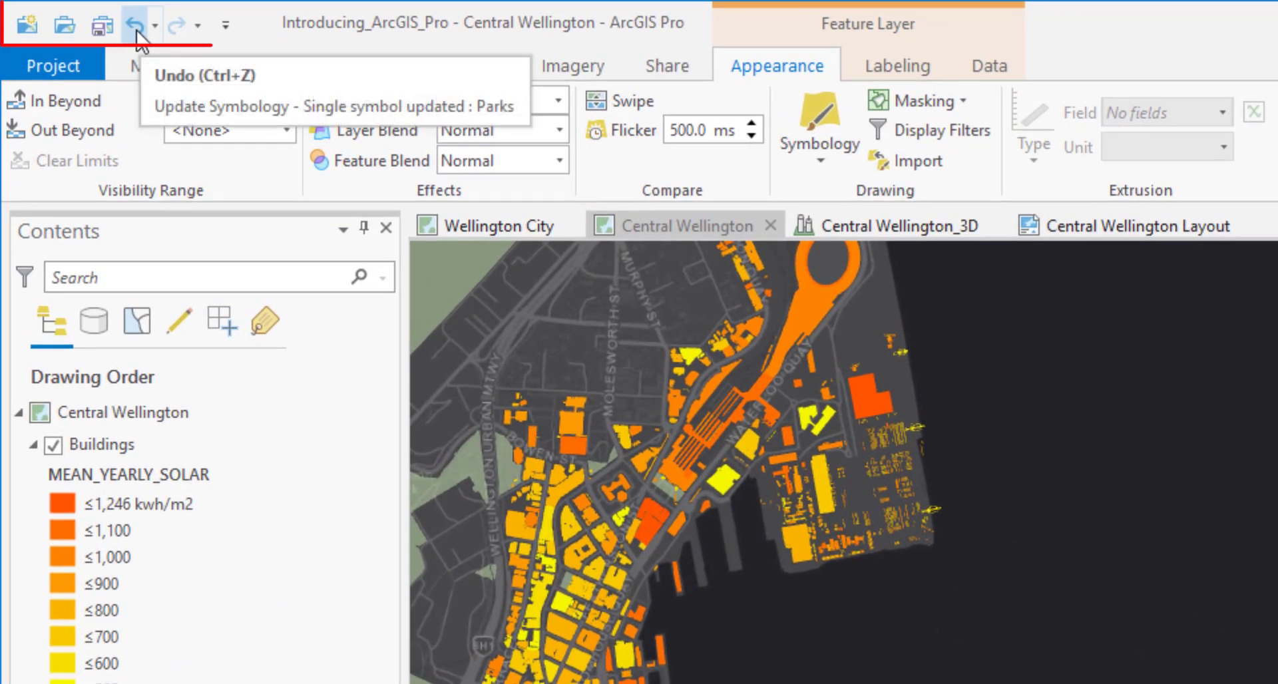
# Undo the Parks symbol change, then save the Wellington project.
pyautogui.click(134, 24)
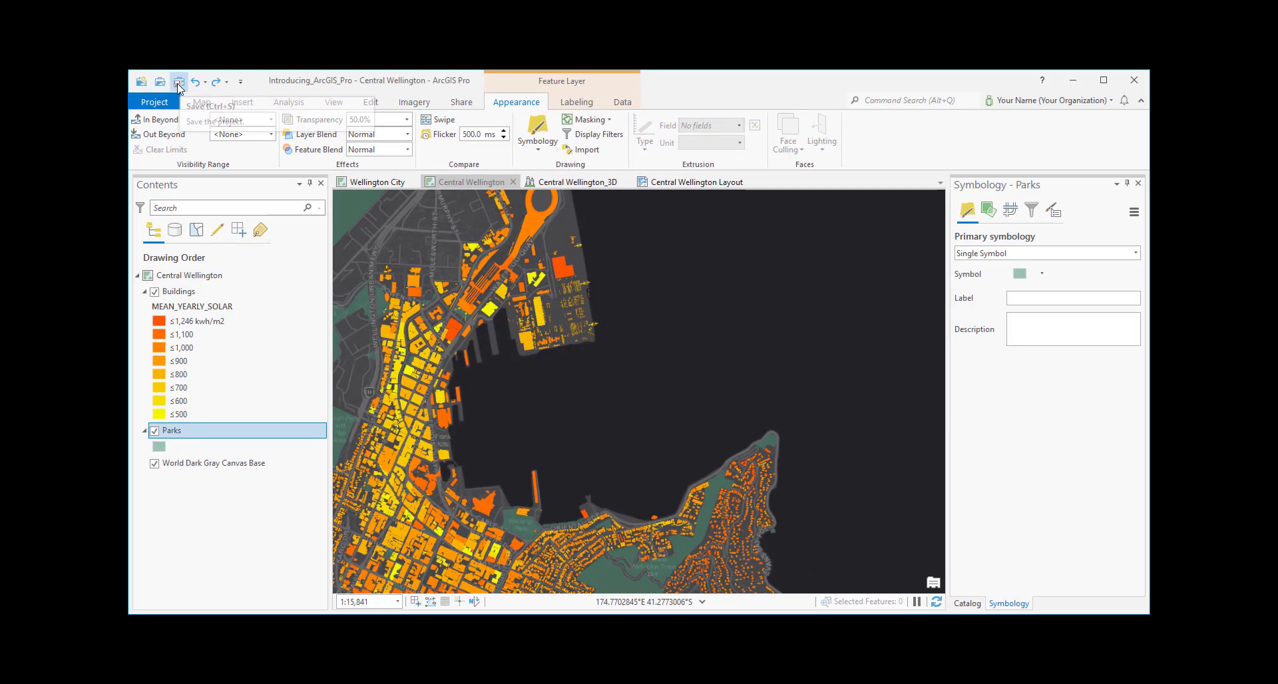
pyautogui.click(177, 82)
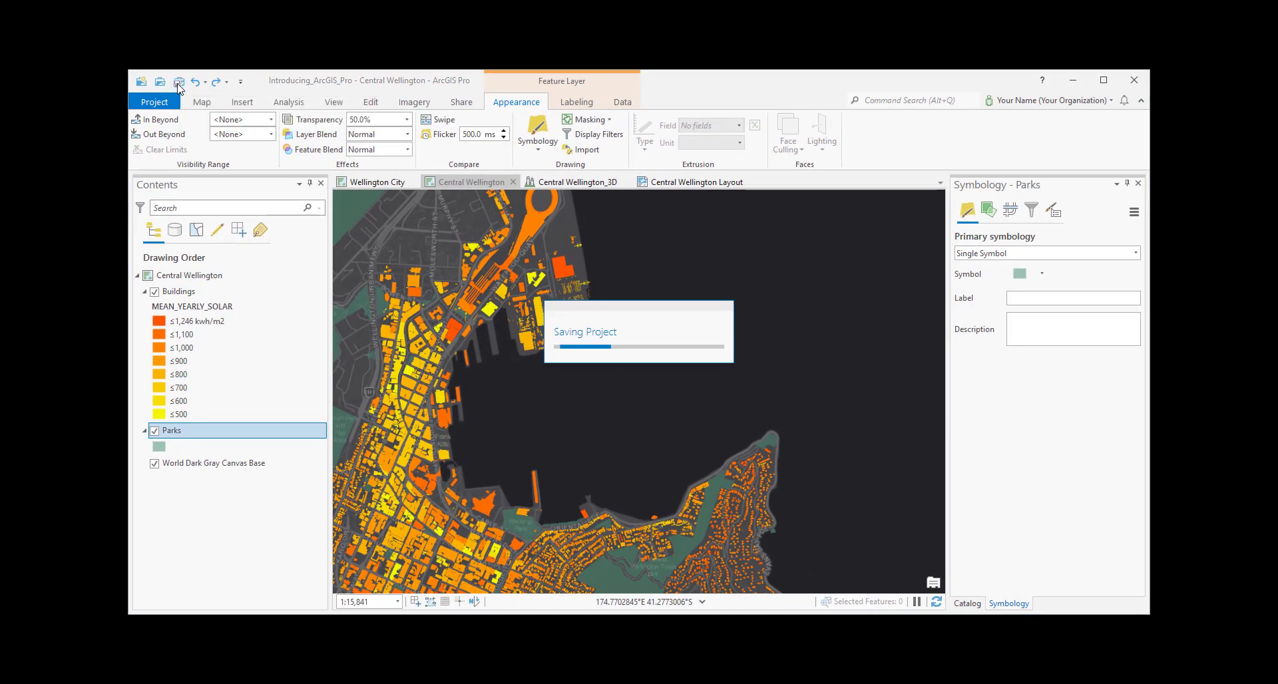